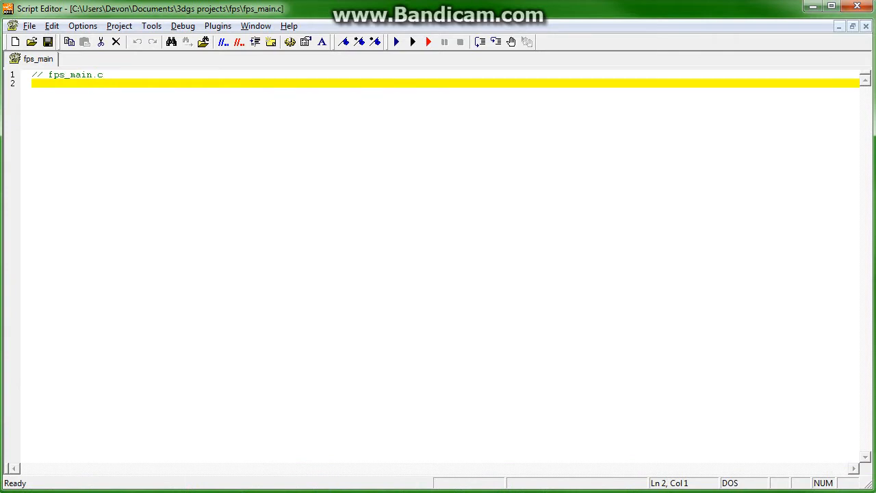
Add #include <default.c> and #include <litec.h> lines under the fps_main.c comment
type("#include")
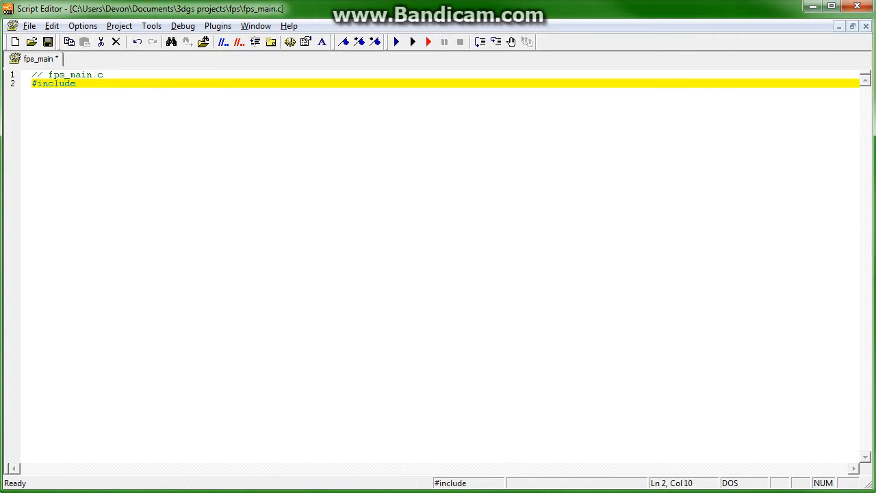
type("<")
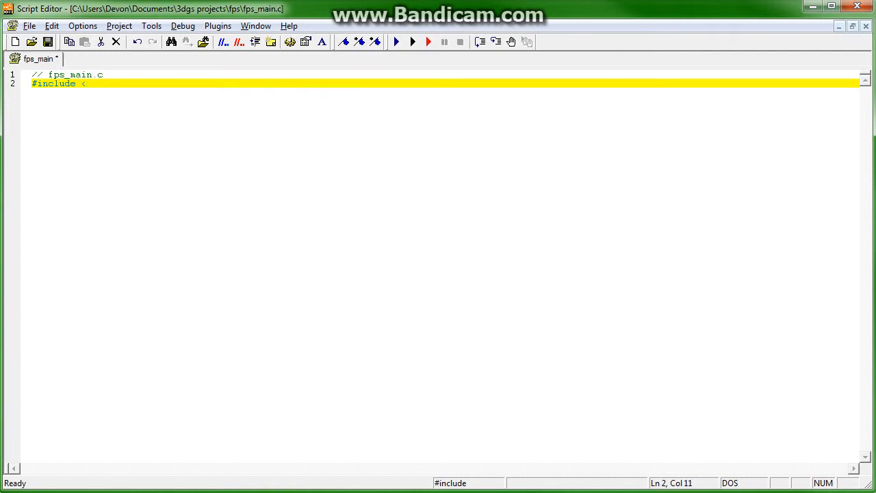
type("default.c")
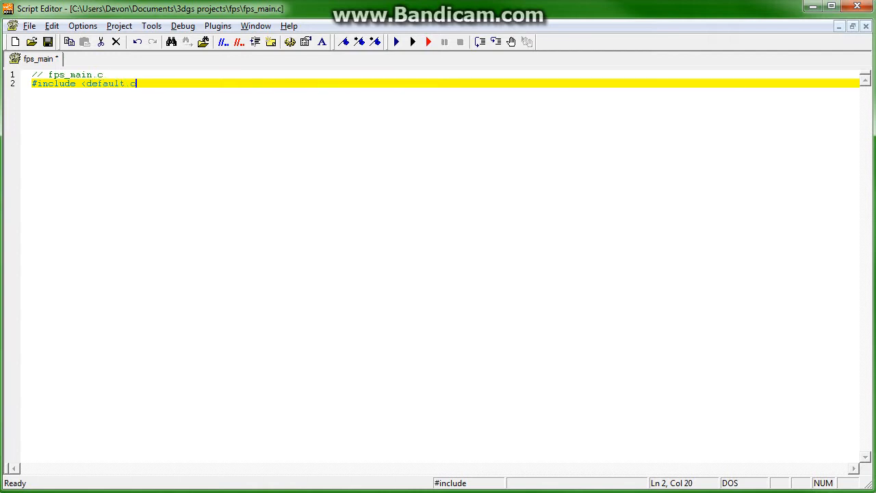
key("Return")
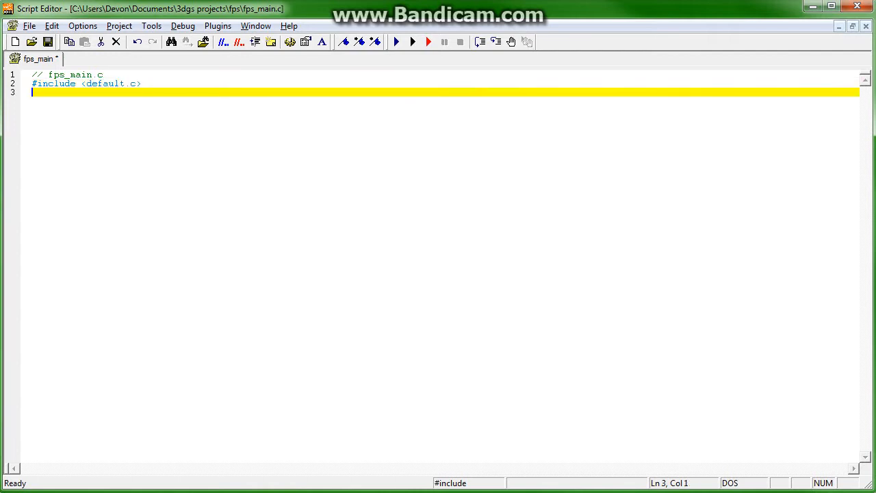
type("#incl")
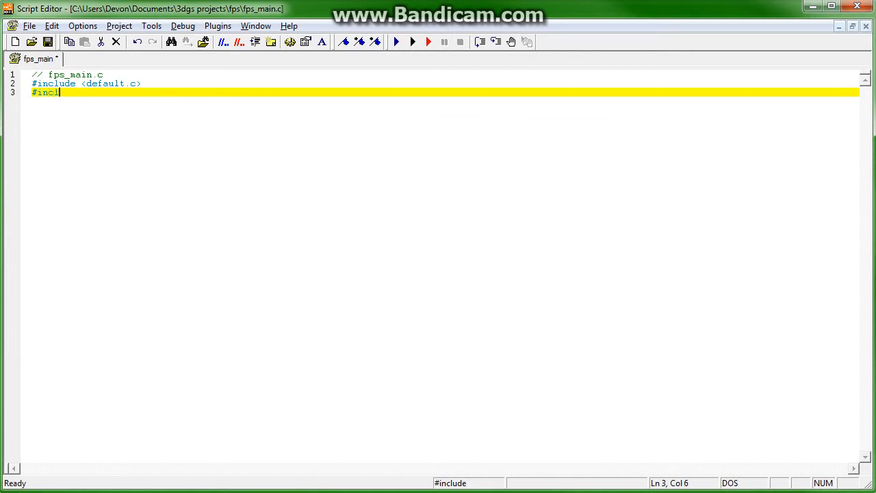
type("ude <lice")
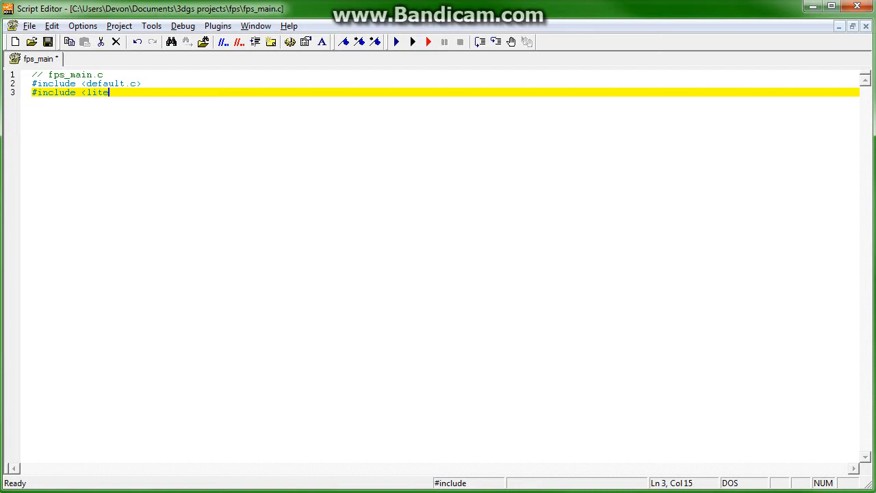
type("c.h>")
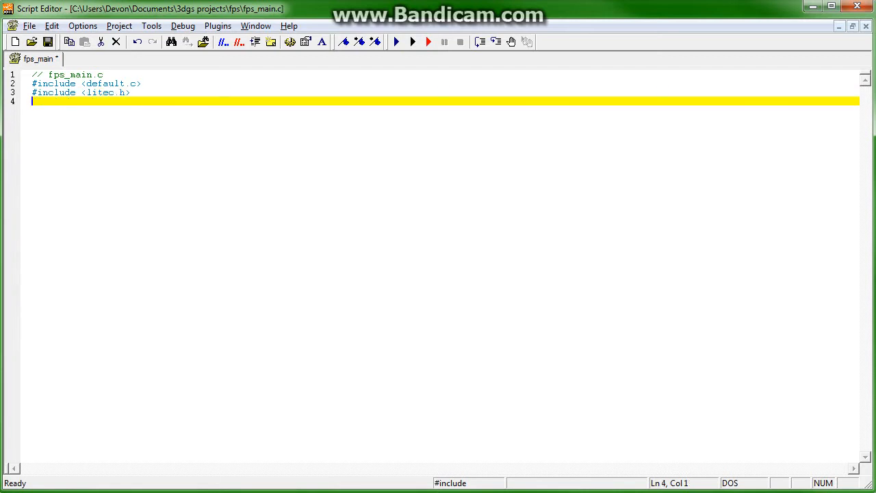
Add a third include line, #include <acknext.h>, below the others
type("#include")
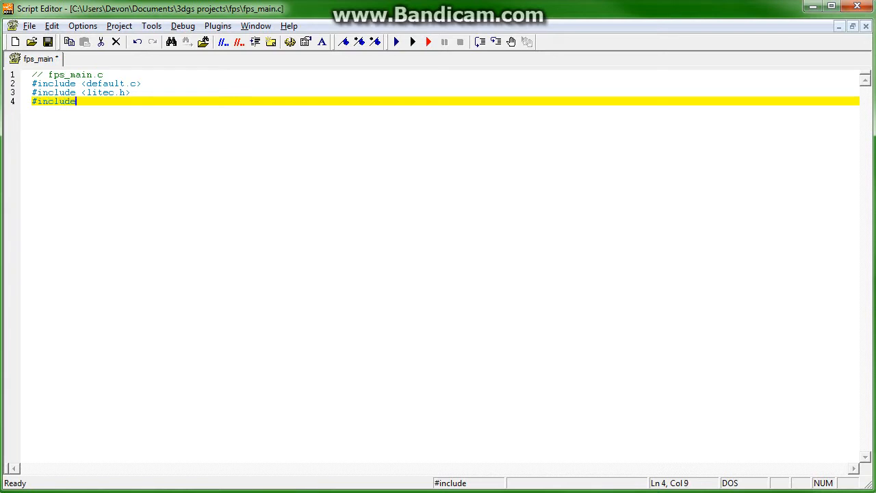
type("<c")
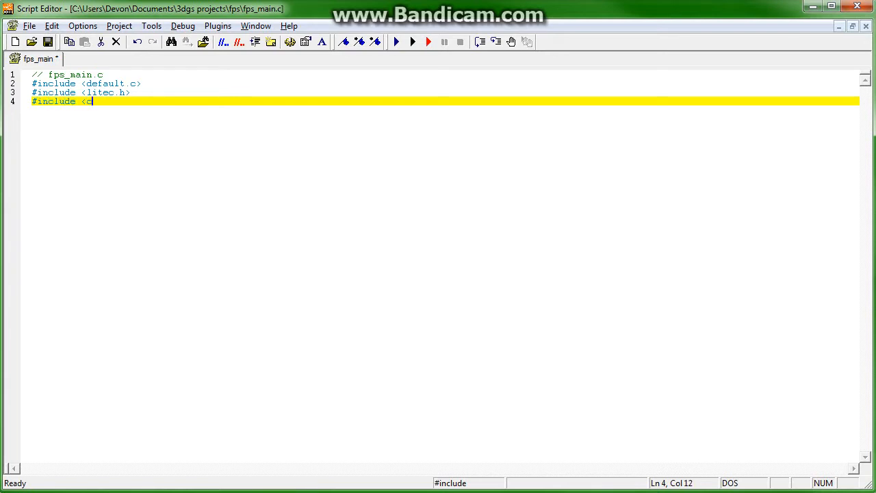
type("knext")
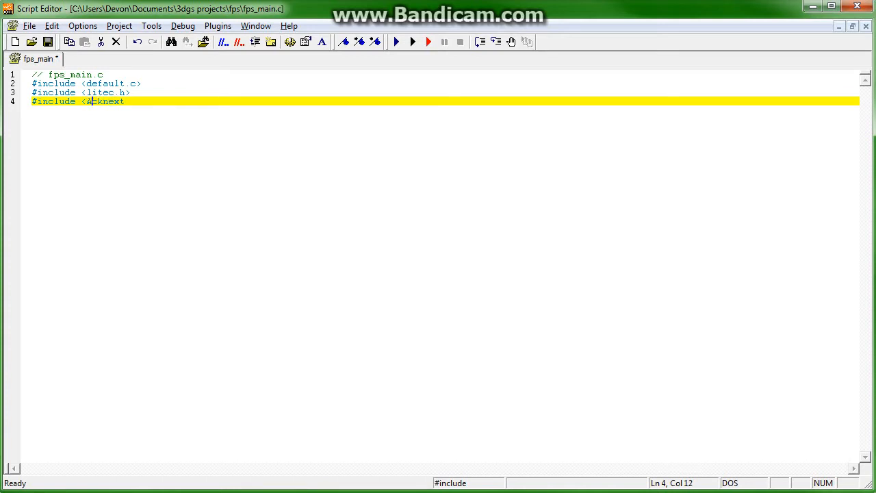
type("cknext")
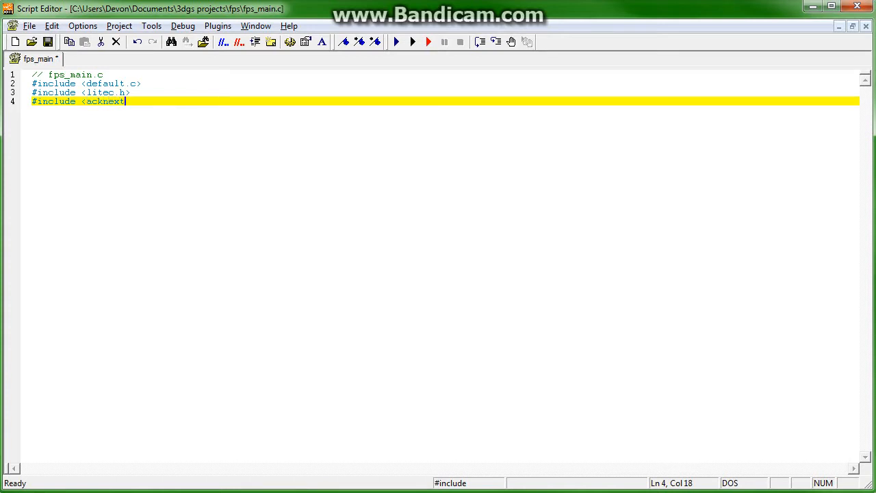
type(".h")
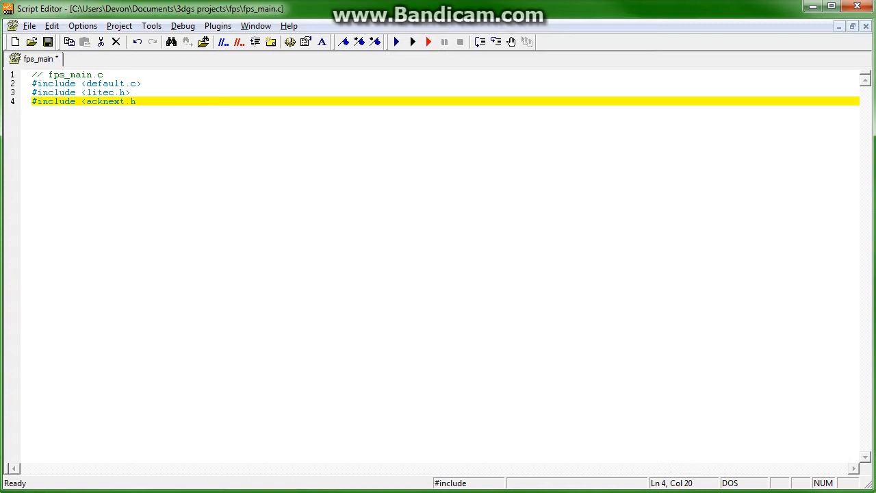
type(">")
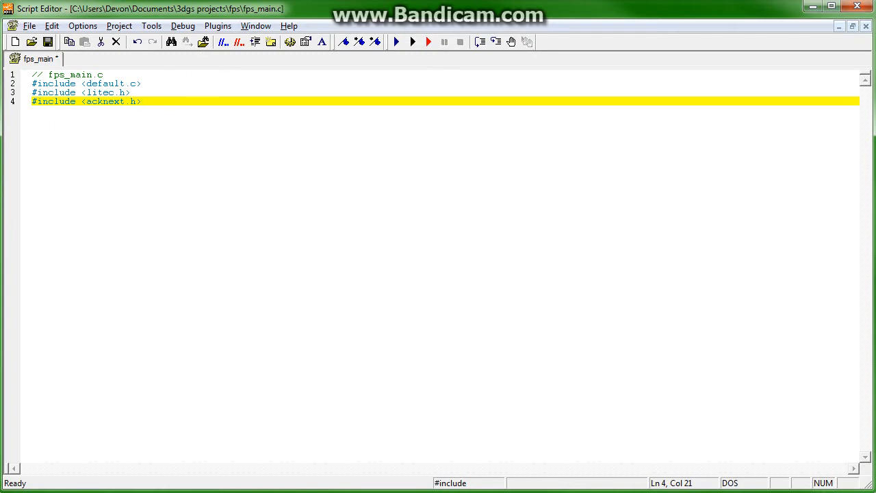
Save the script, correct the header name to acknex.h, and run it once in the engine
left_click(47, 41)
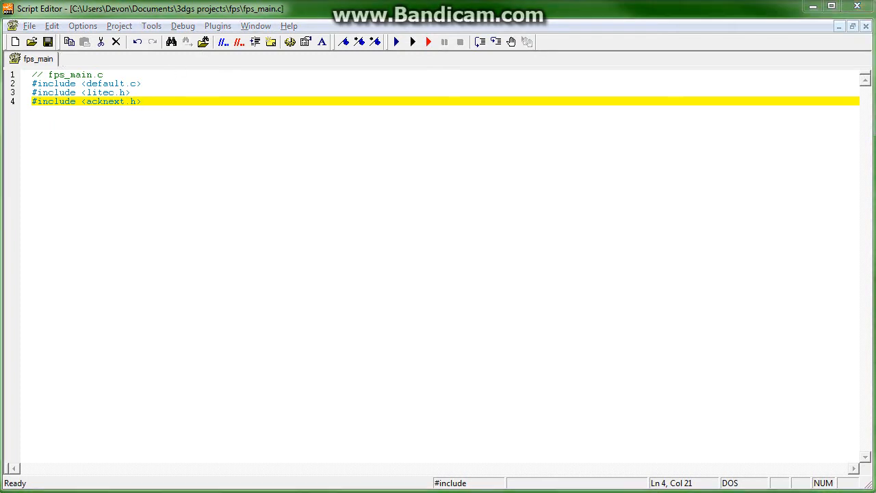
left_click(396, 41)
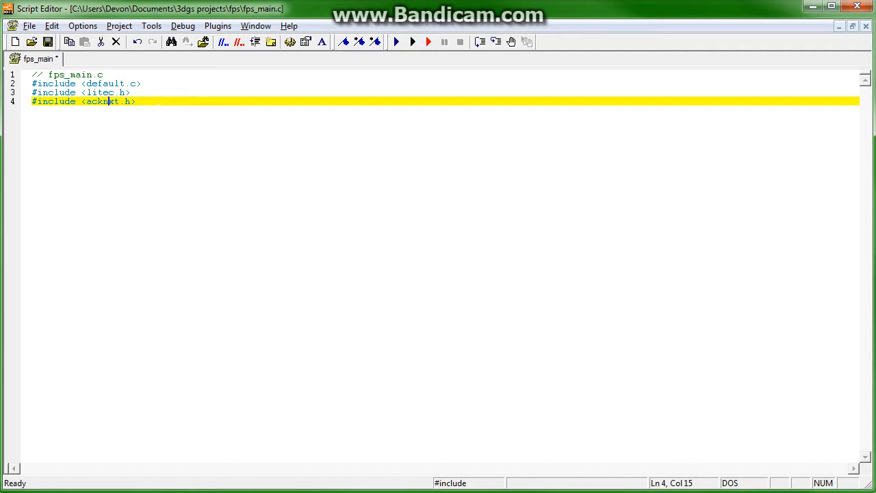
type("ex")
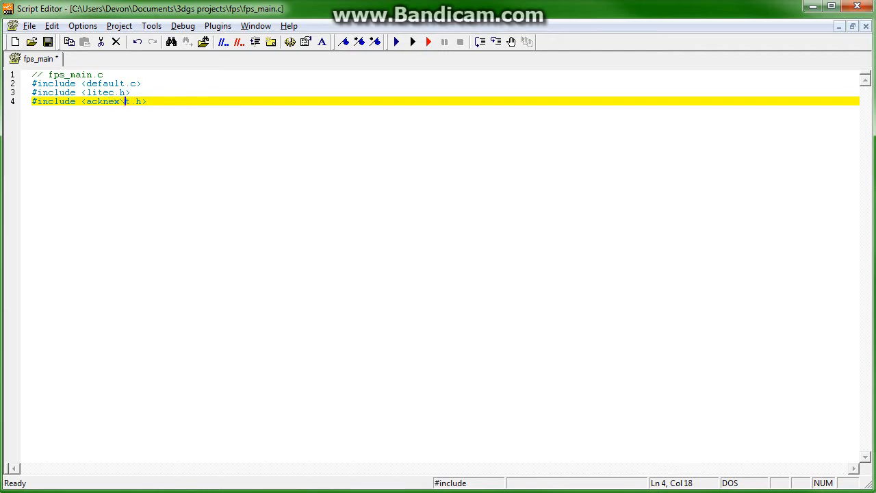
left_click(396, 41)
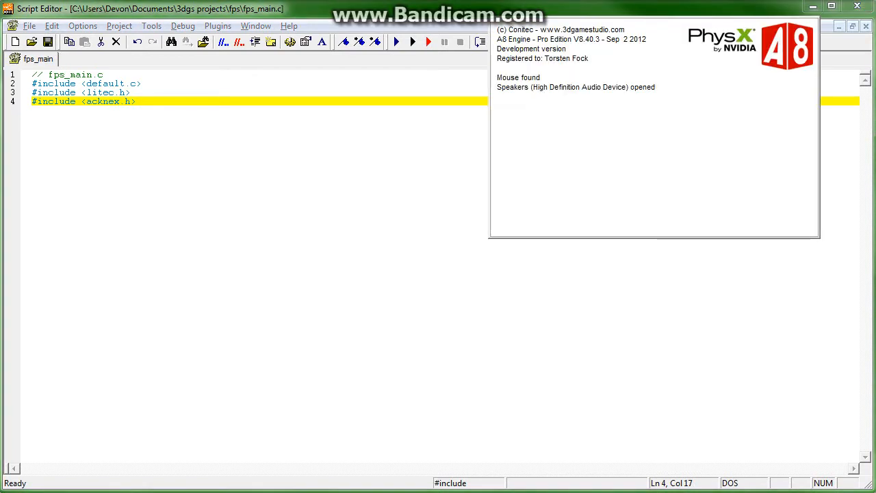
left_click(395, 41)
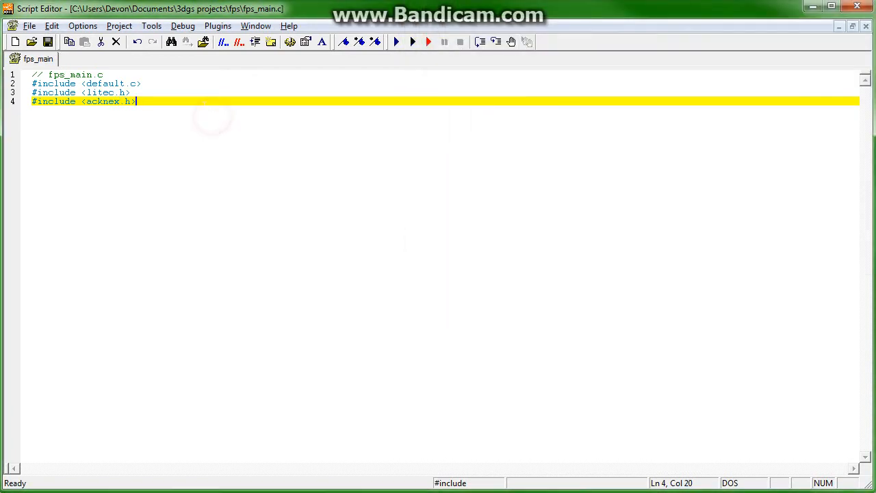
mouse_move(273, 74)
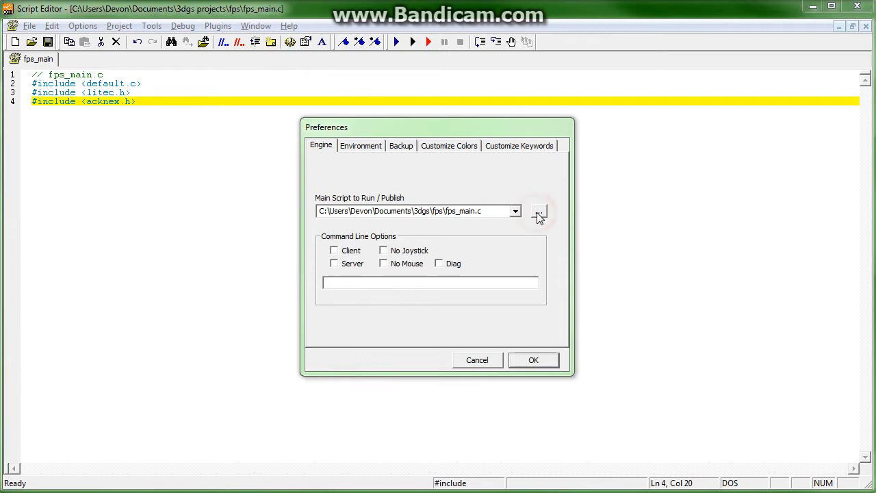
Set fps_main.c as the Main Script in Engine preferences and run it again in the A8 engine
left_click(539, 211)
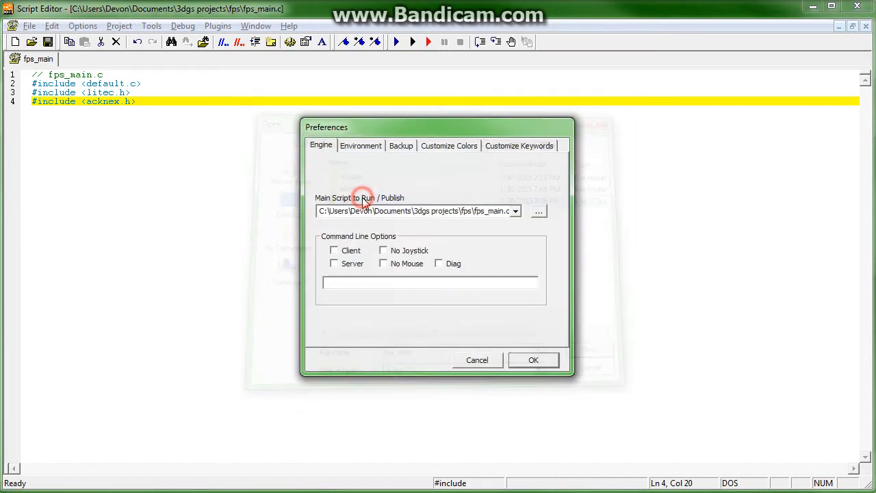
left_click(414, 211)
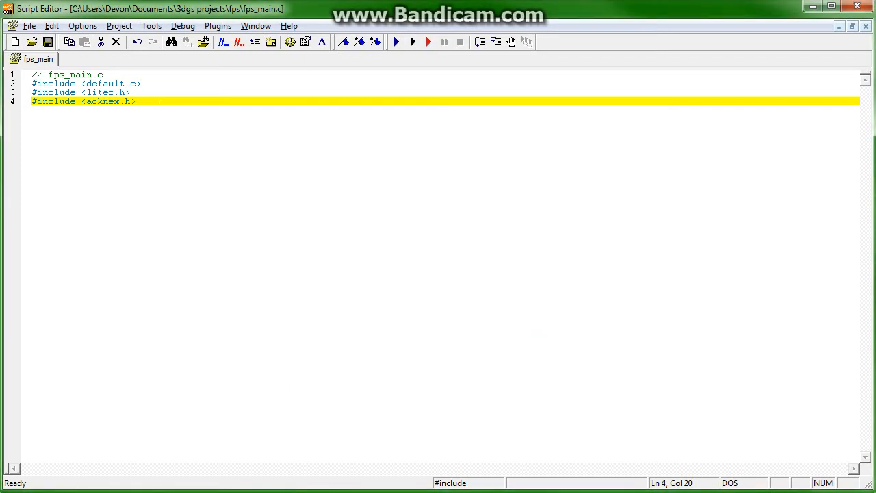
left_click(396, 41)
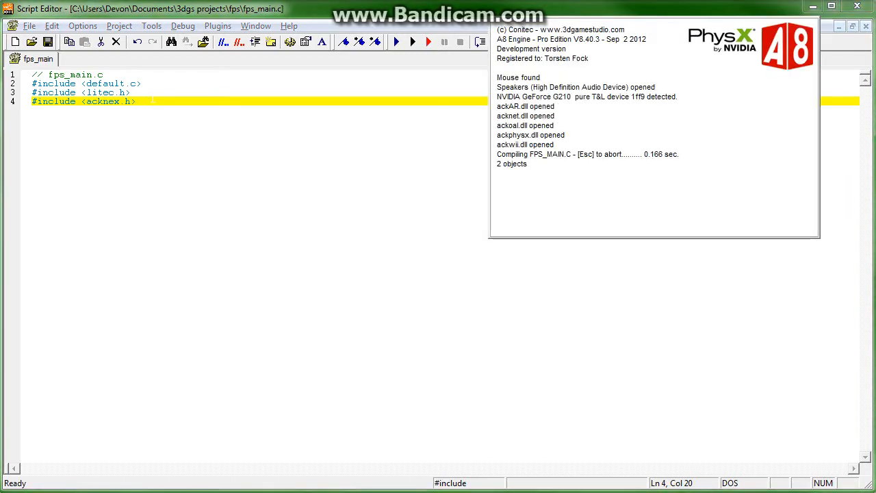
left_click(412, 41)
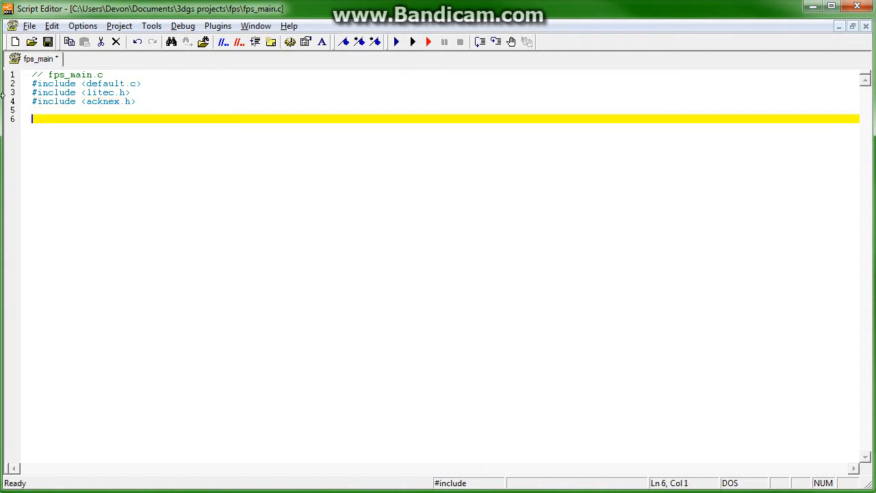
Add function main(){ } below the includes with video_mode = 8; as its first line
type("function main")
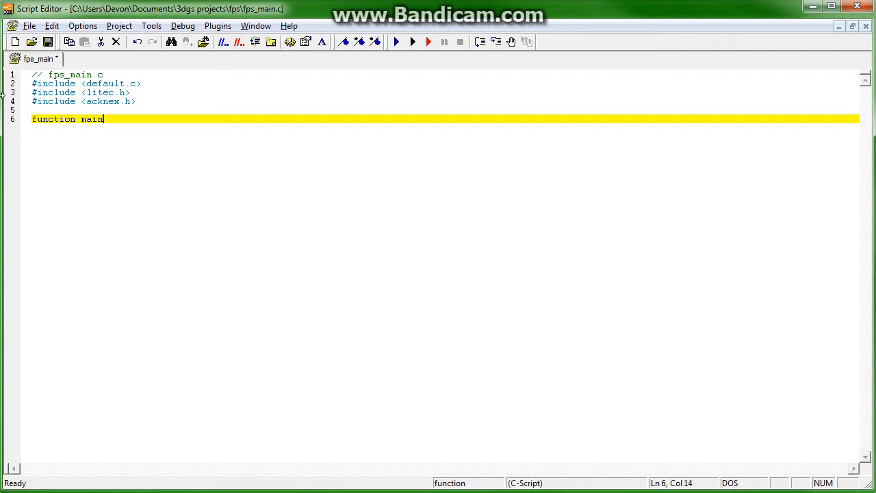
type("(){")
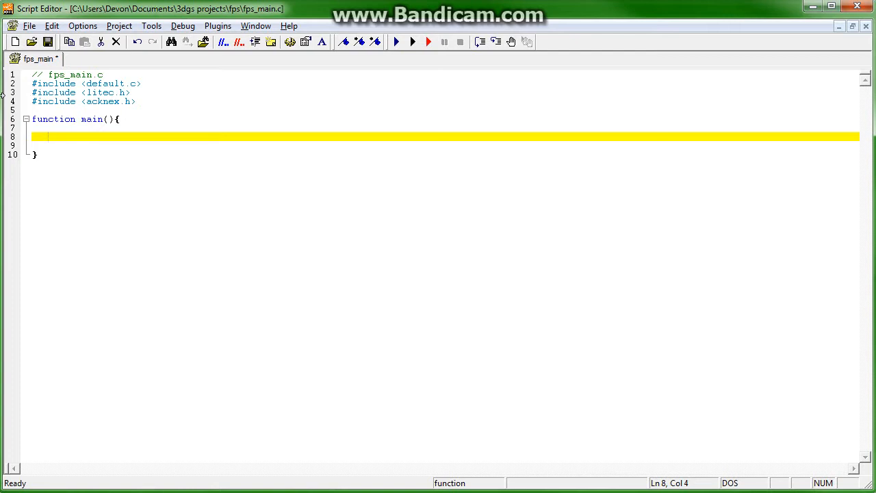
type("v")
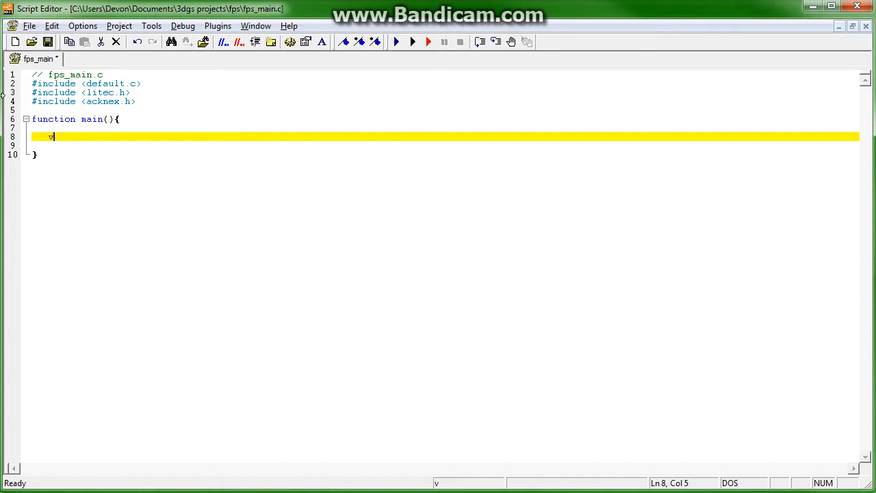
type("ideo_mode")
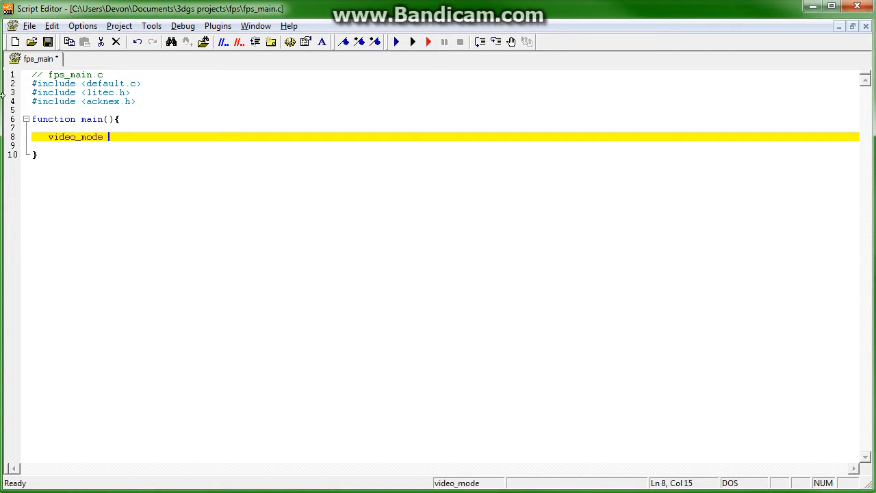
type("= 8")
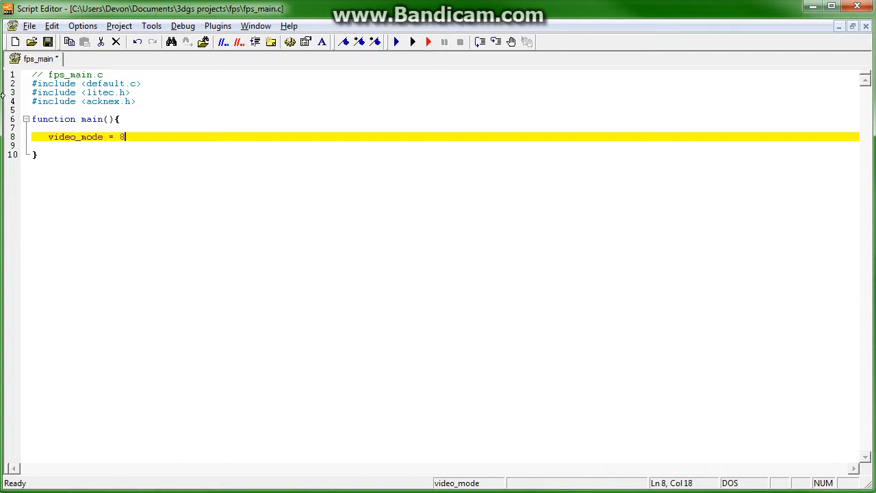
type(";")
left_click(445, 145)
type("vide")
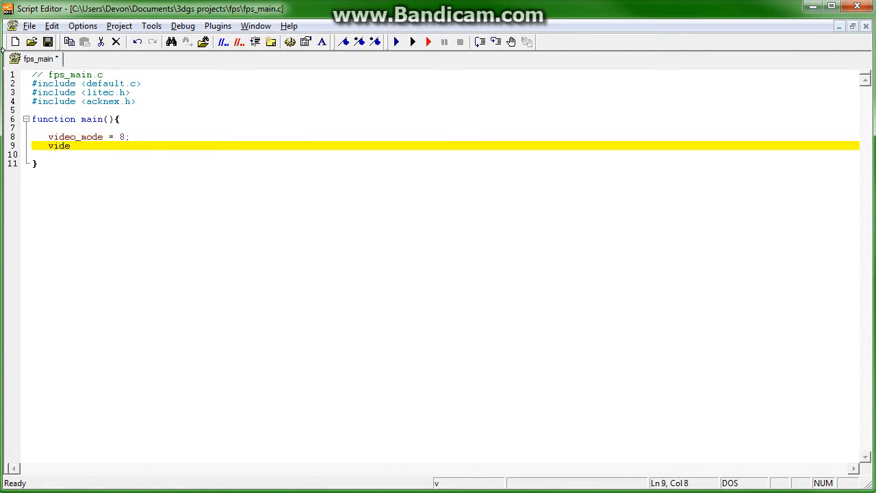
Discard the video_depth line and set video_screen under video_mode, then start a new line
type("o_depth = 32;")
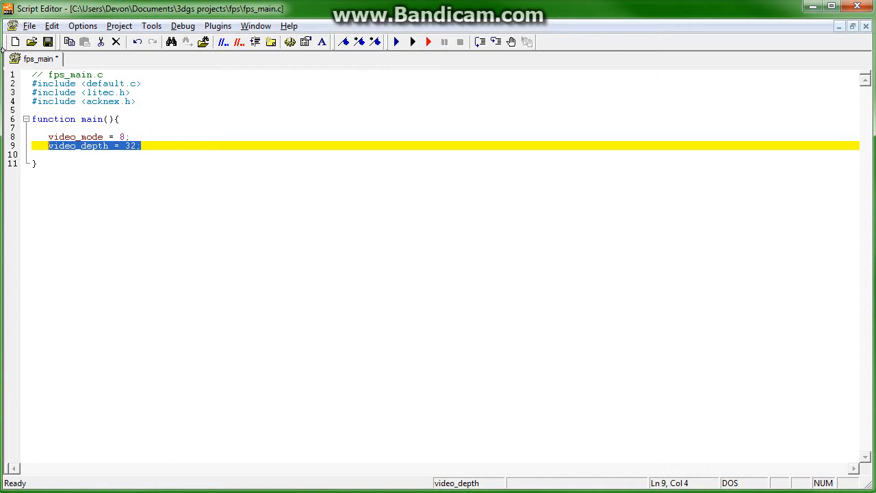
key("Delete")
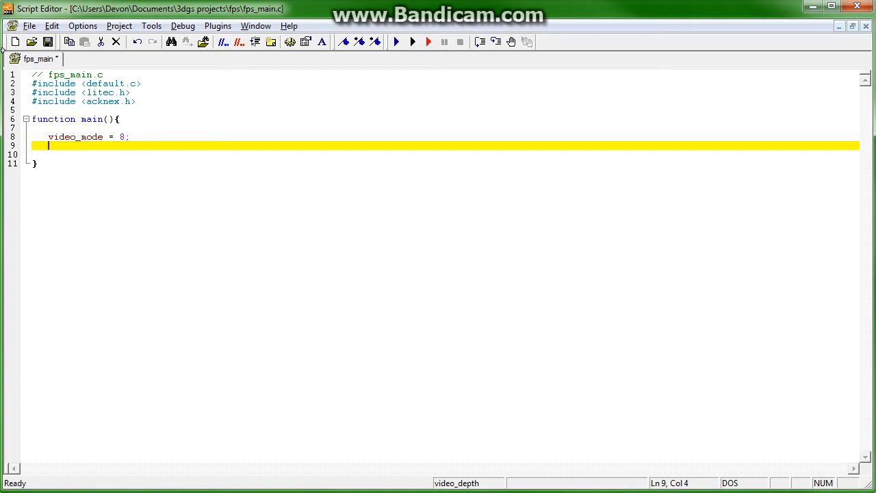
type("video_sc")
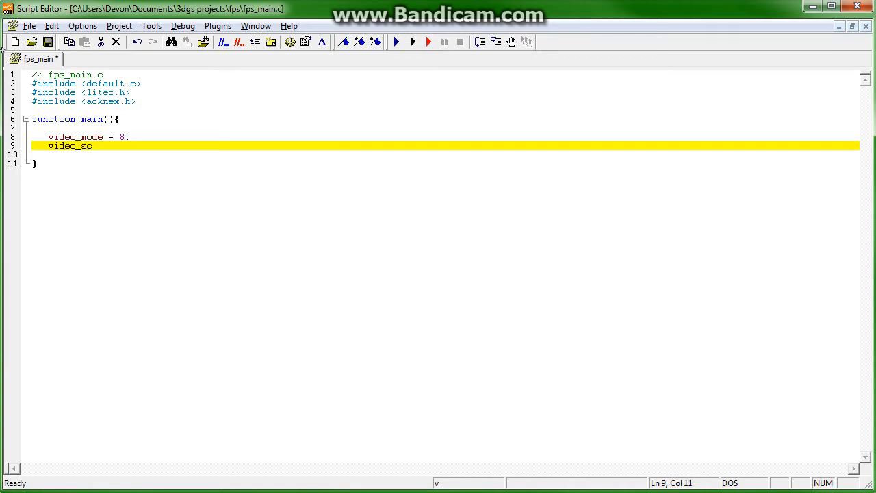
type("reen = 2;")
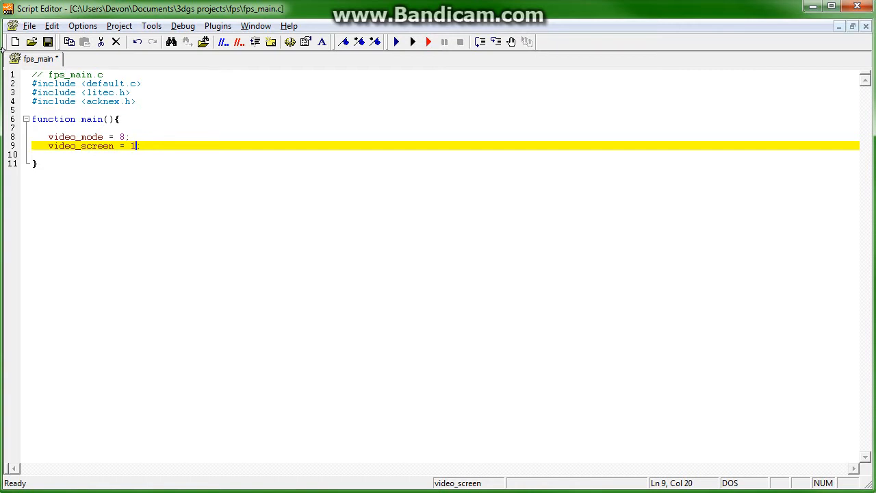
key("Backspace")
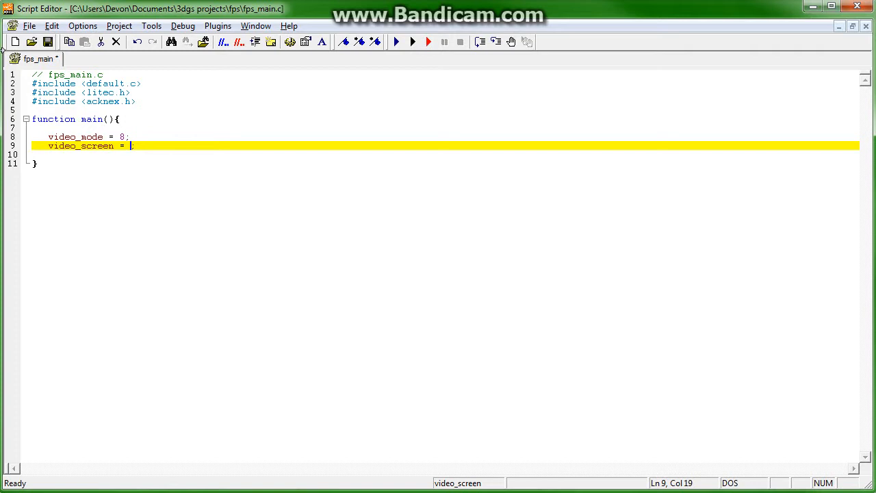
type("0")
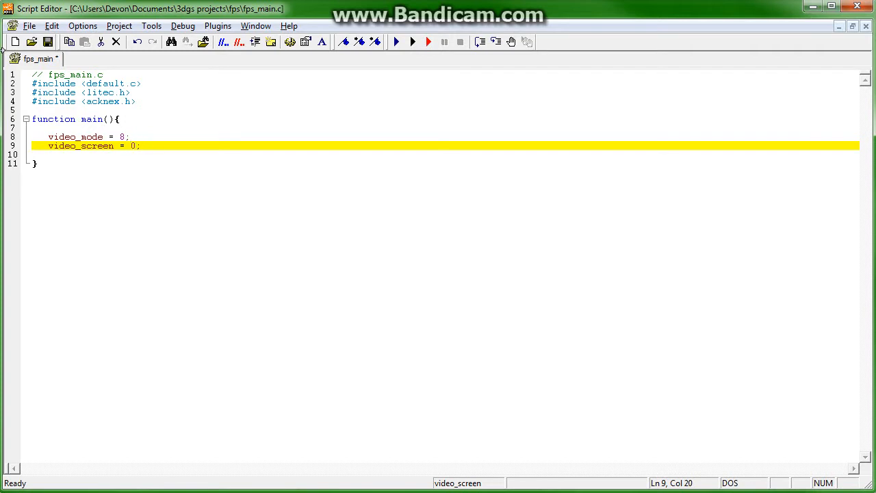
key("Backspace")
type("2")
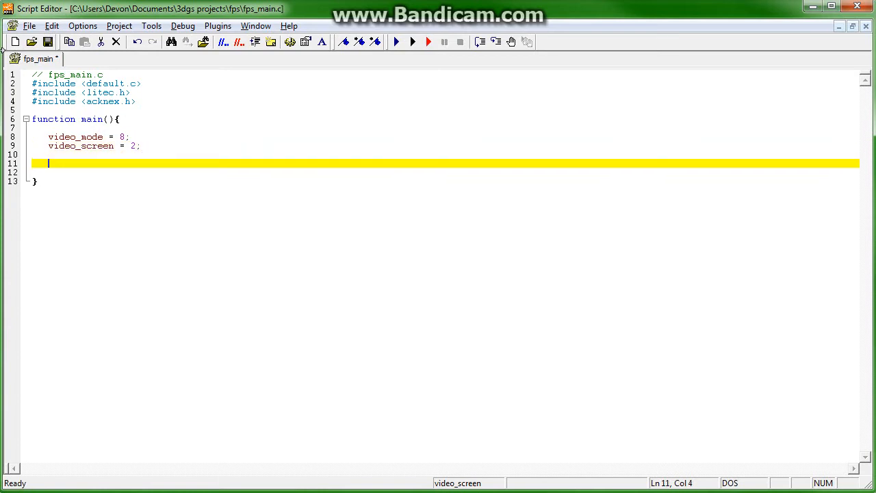
Set fps_max = 60, fps_min = 16 and fps_lock = ON in main, then leave a blank line
type("fps_max =")
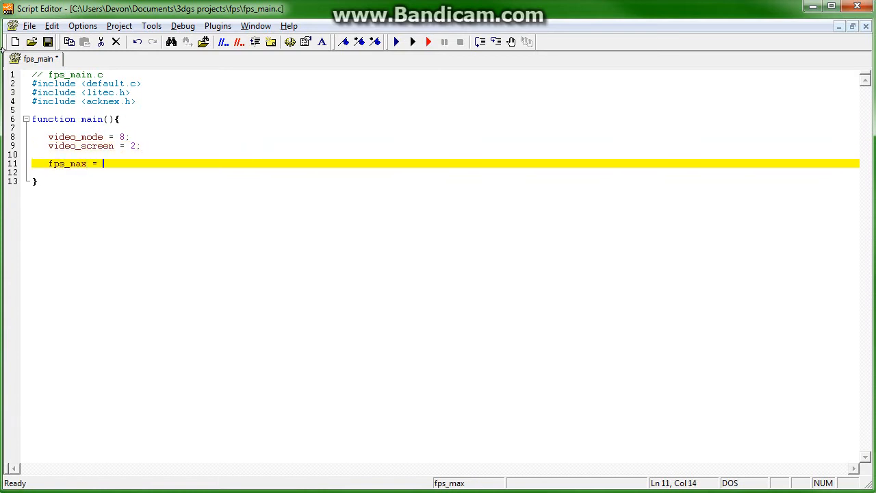
type("60;")
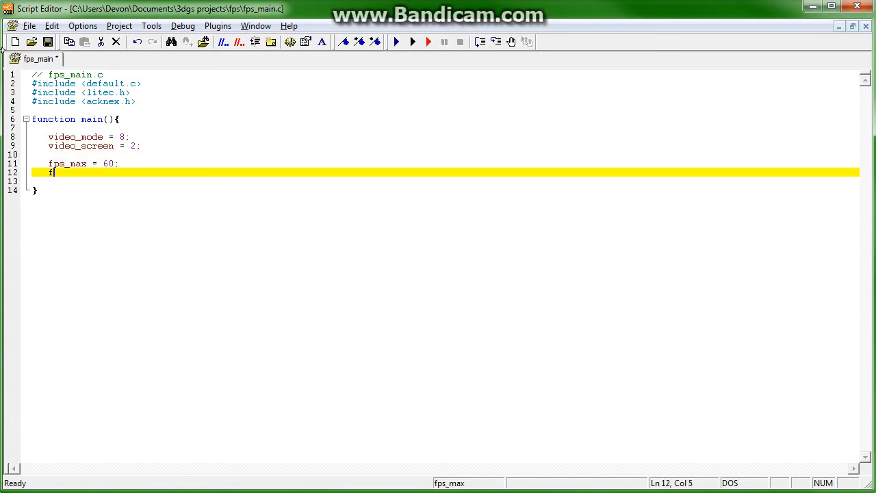
type("fps_min = 1")
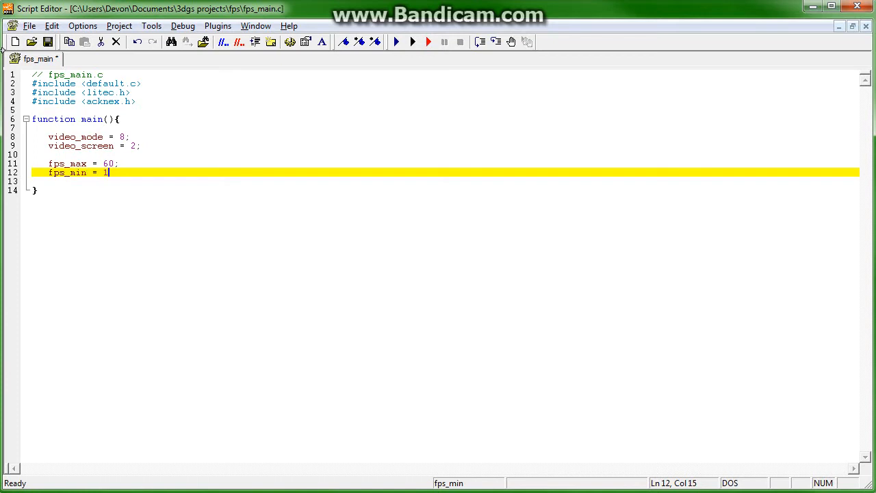
type("6;")
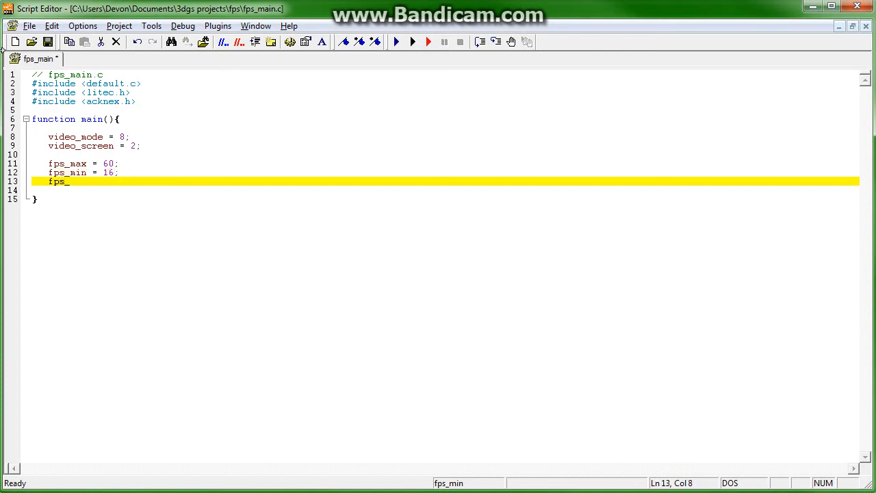
type("_lock = ON")
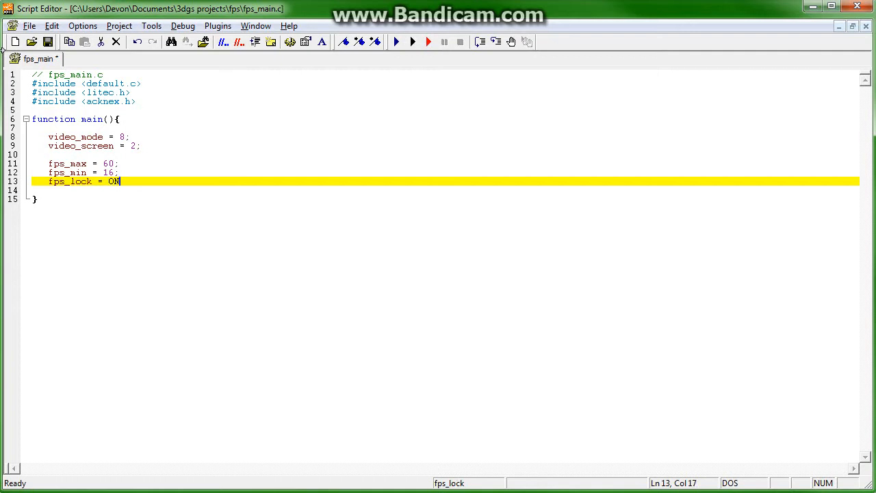
type(";")
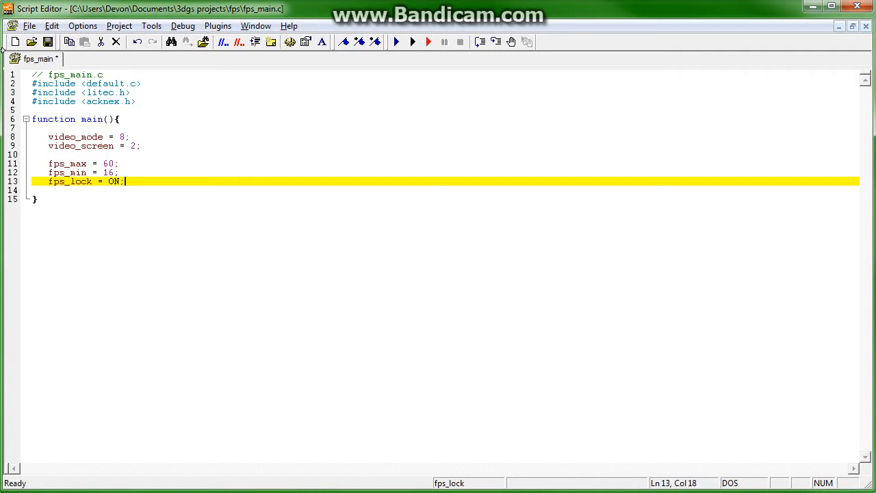
key("Return")
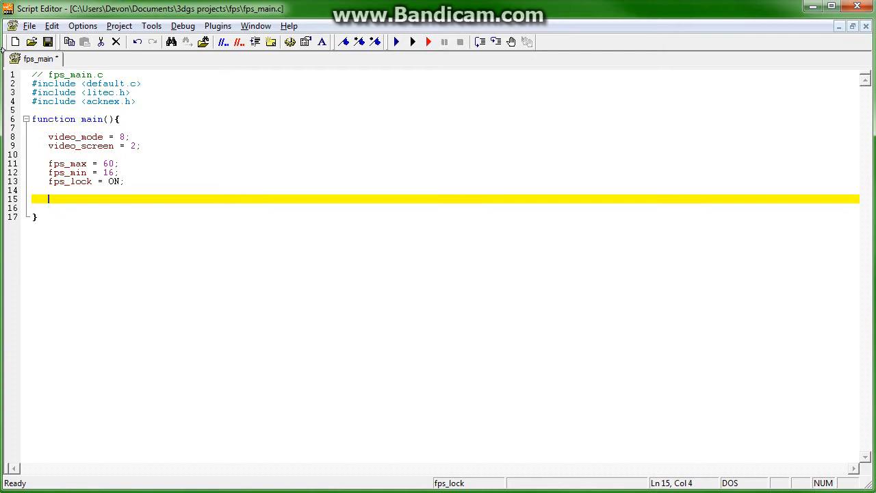
Set sky_color.red = 0, sky_color.green = 0 and sky_color.blue = 255 in main
type("sky_c")
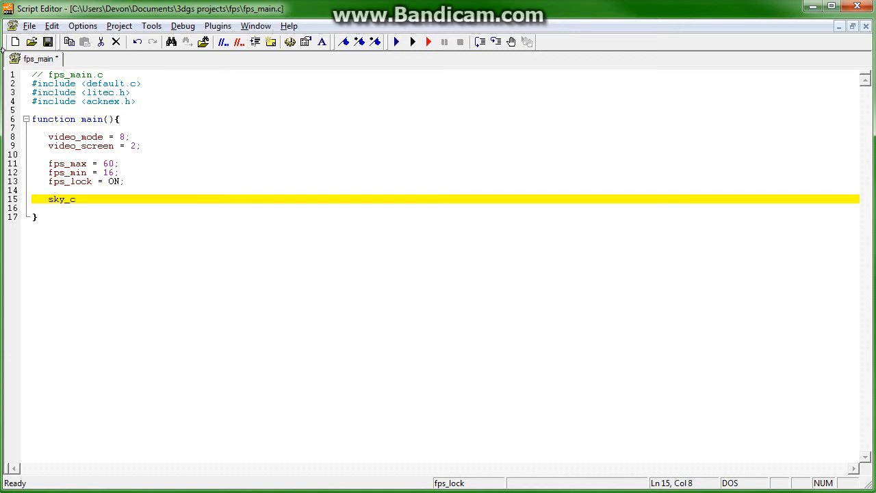
type("olor")
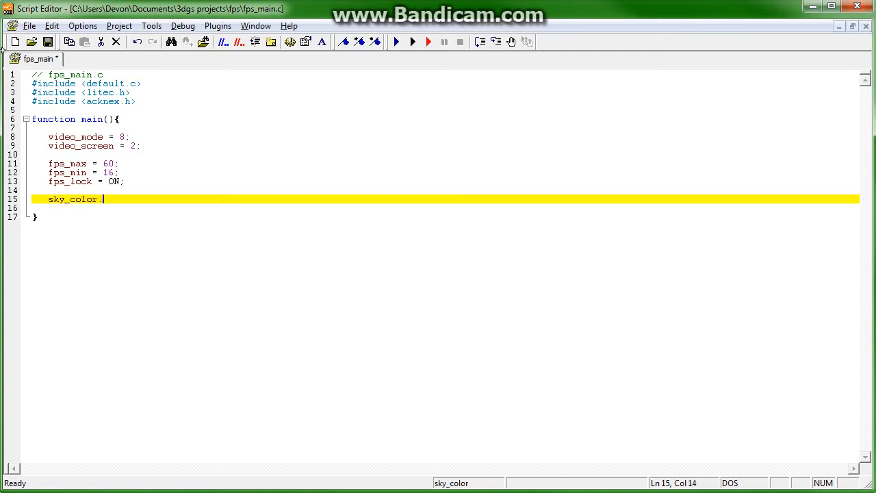
type(".red = 0;")
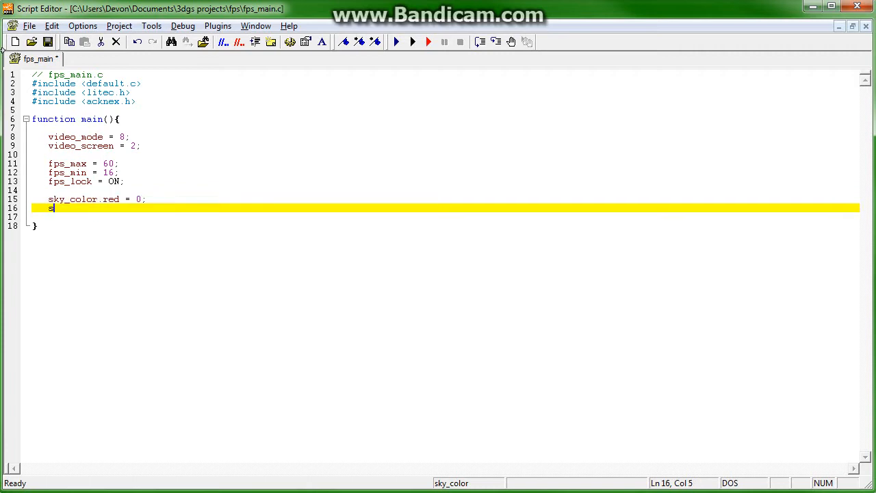
type("ky_color.green = 0;")
left_click(445, 218)
type("s")
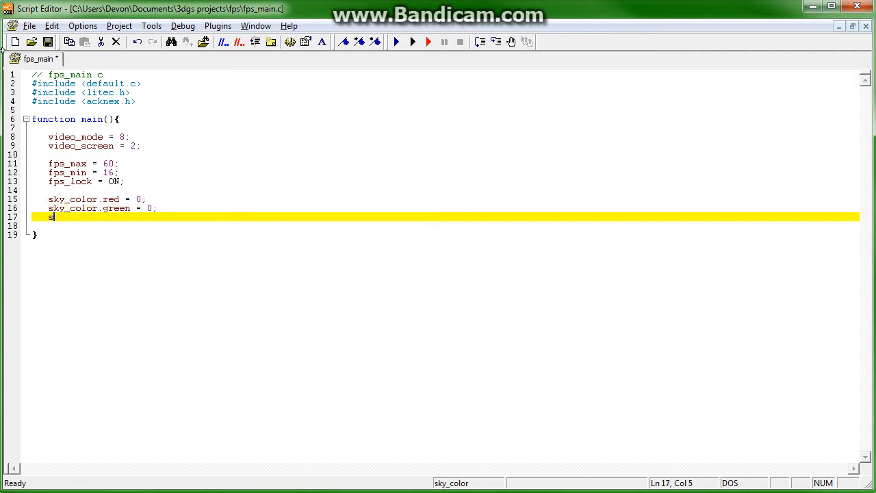
type("ky_color.")
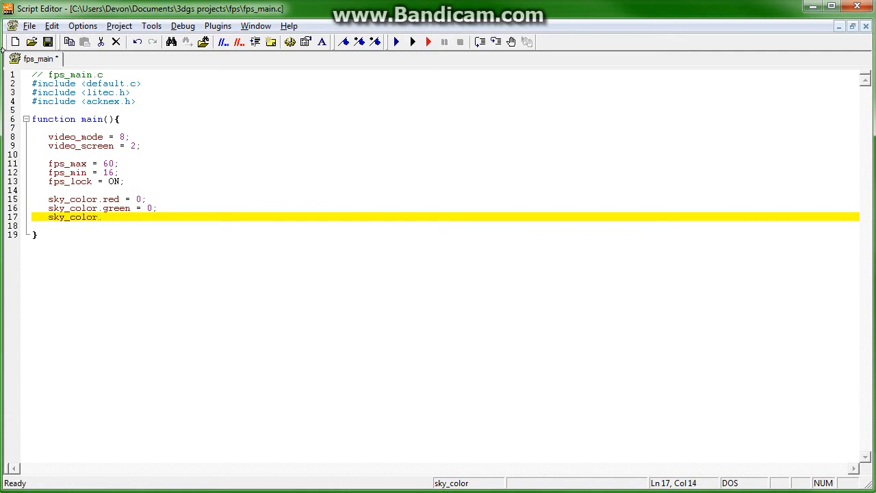
type("b")
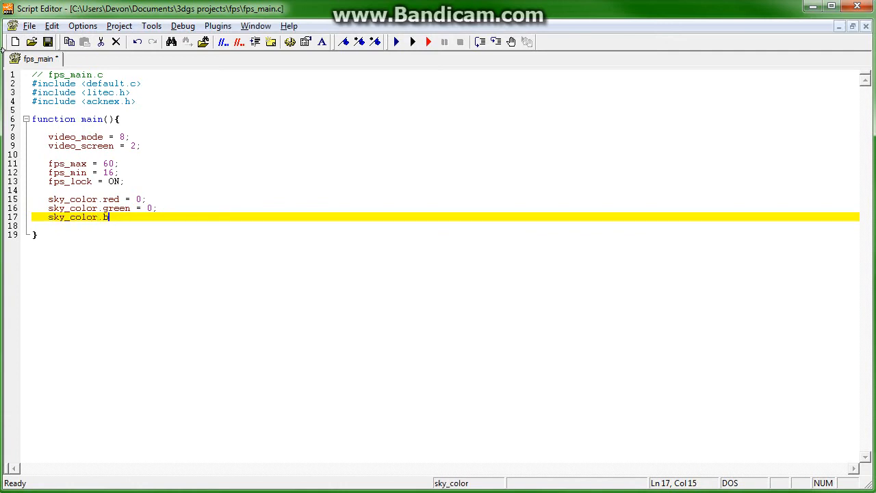
type("lue = 255;")
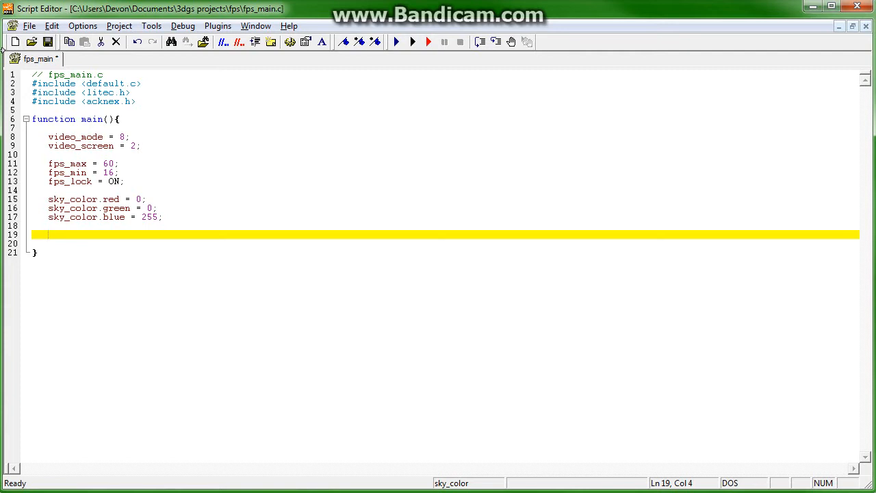
End main with a level_load(); call whose level name is still empty
type("leve")
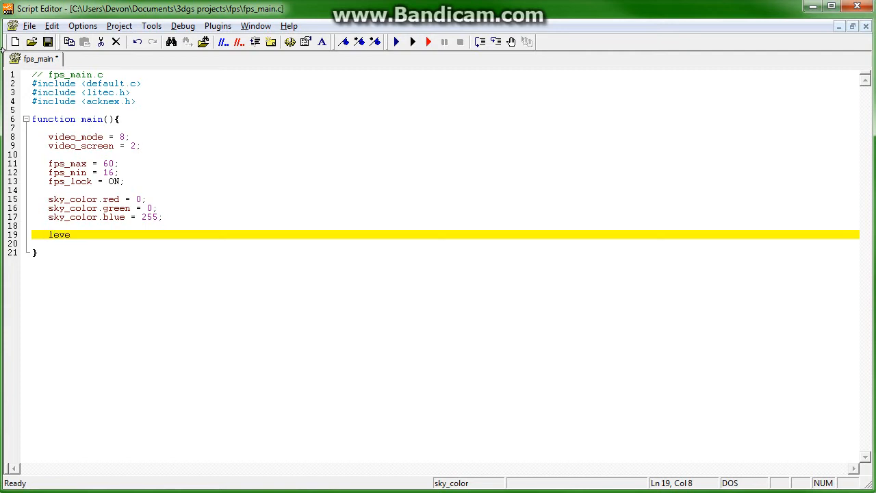
type("l_load()")
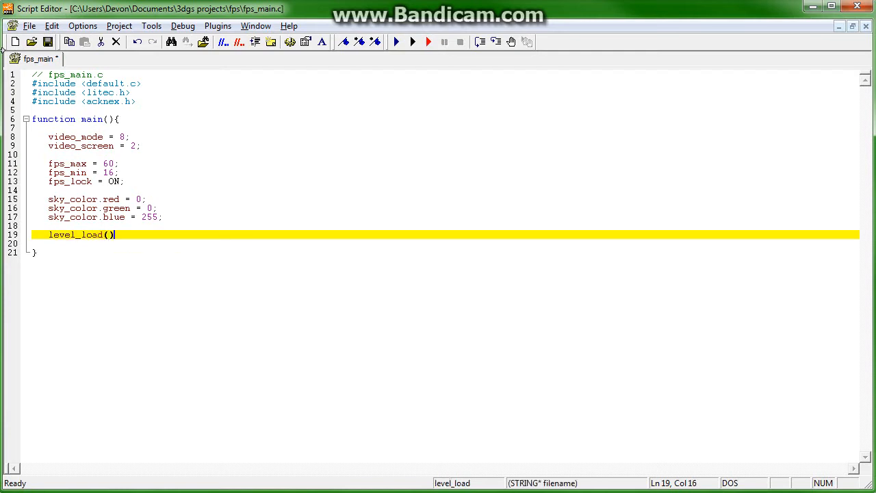
type(";")
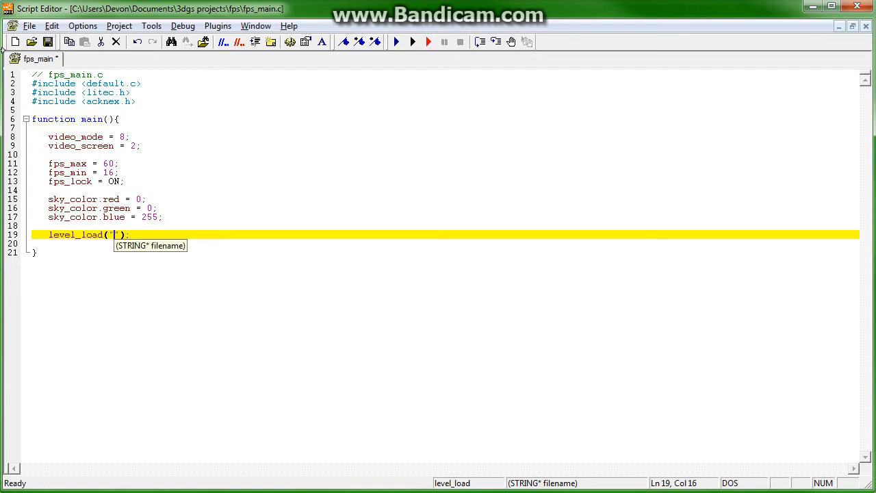
left_click(156, 145)
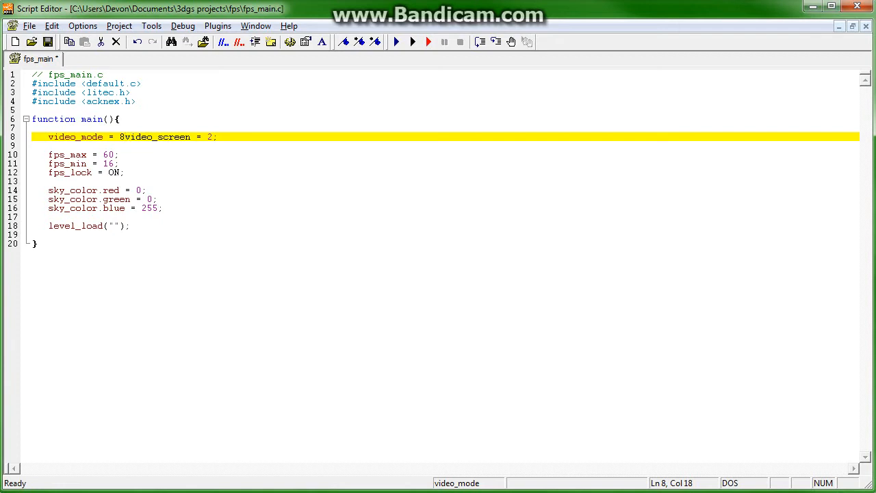
Add the missing semicolon after video_mode, separate the joined video statements, and return to level_load's quotes
type(";")
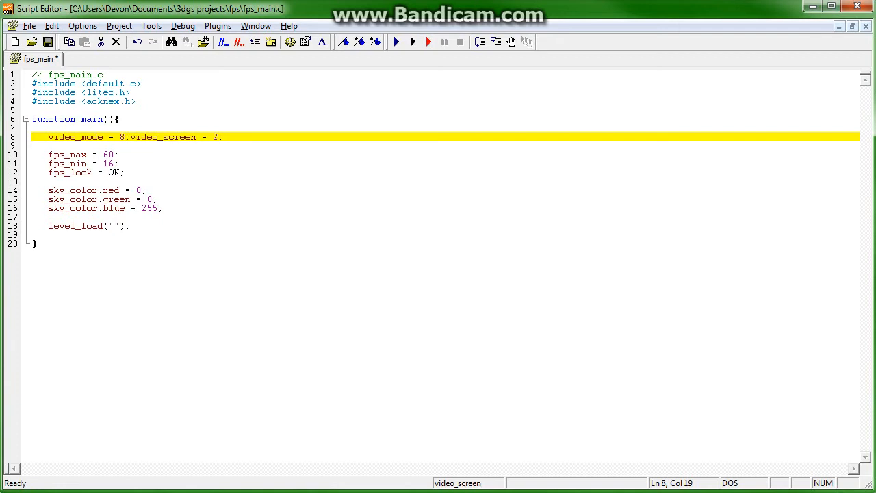
left_click(129, 137)
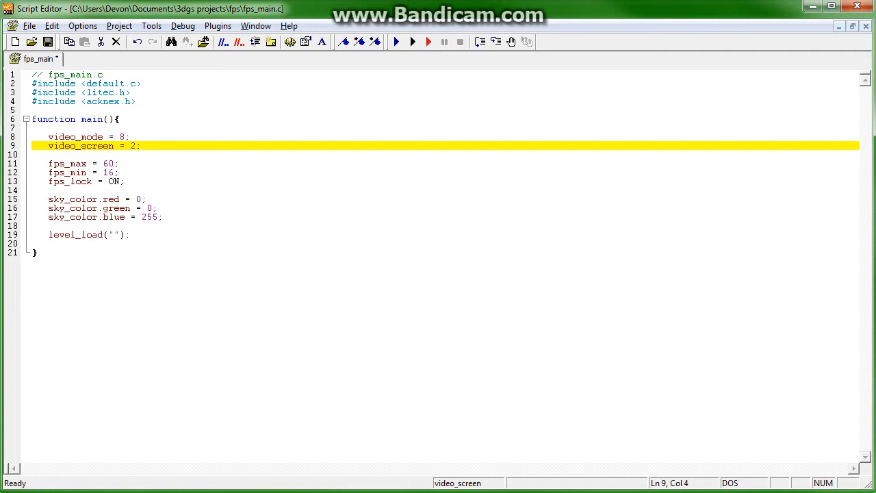
left_click(112, 234)
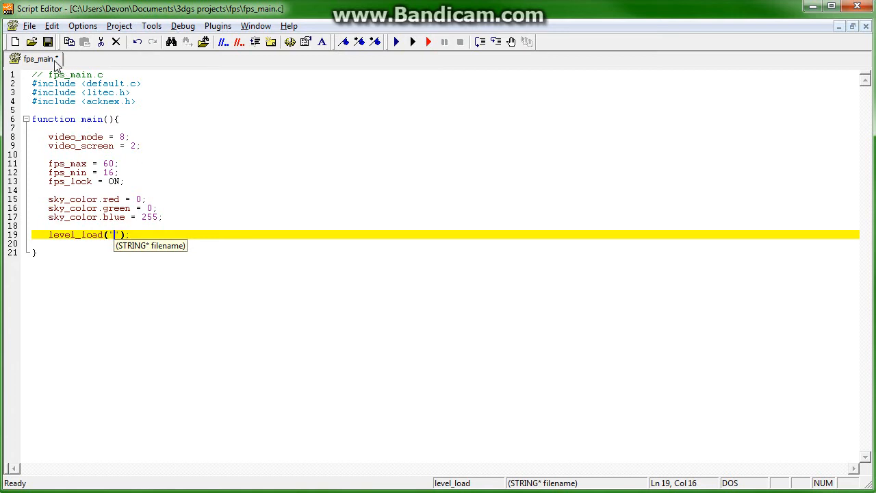
left_click(110, 74)
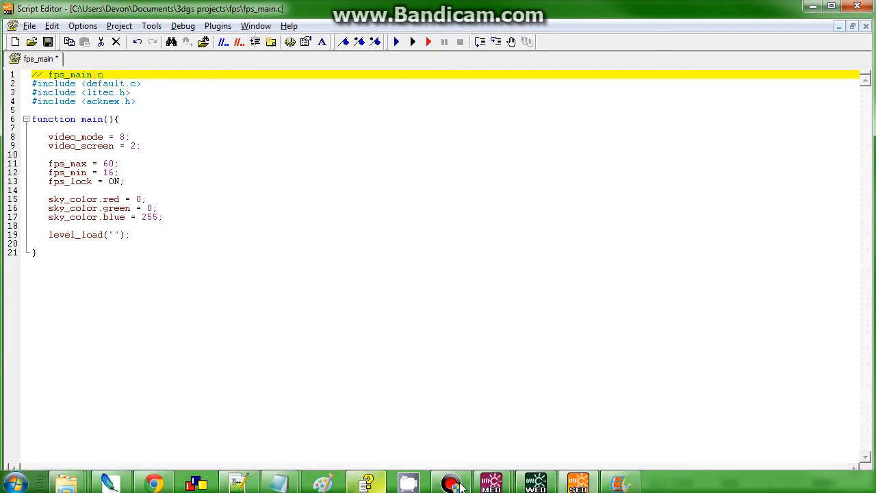
Check in WED Map Properties that the script is fps_main.c, close it and return to SED
left_click(535, 482)
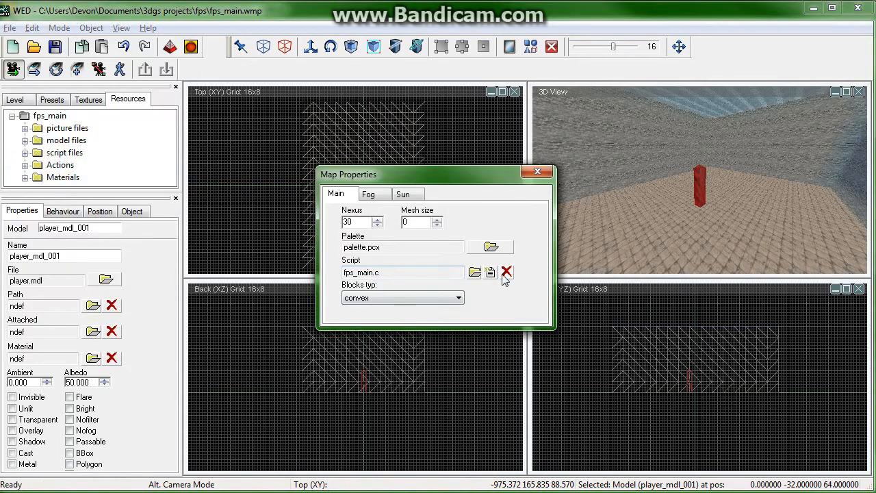
mouse_move(490, 271)
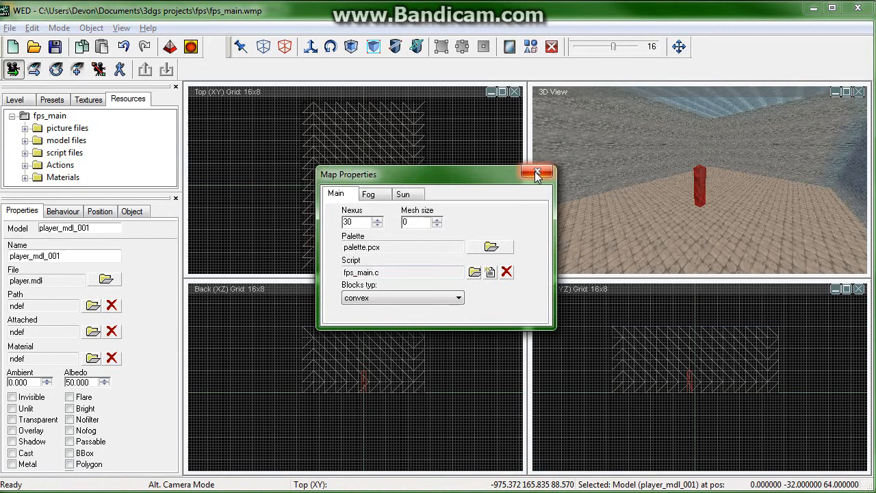
left_click(540, 173)
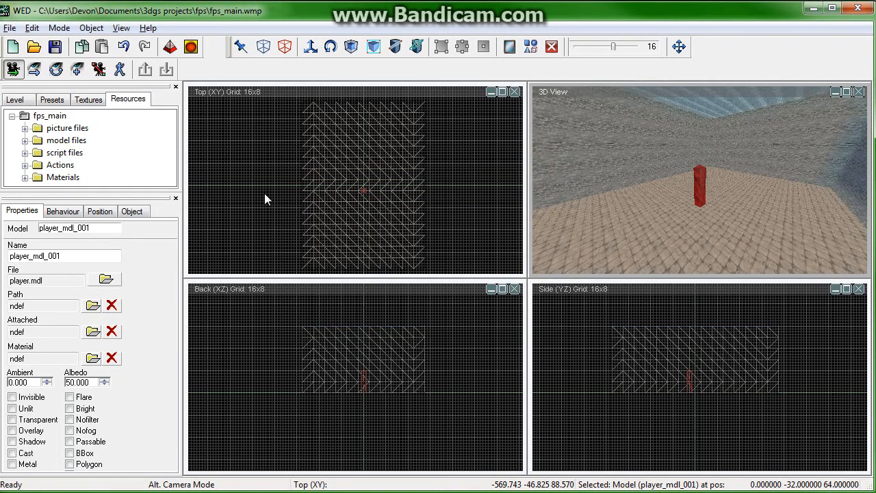
mouse_move(259, 180)
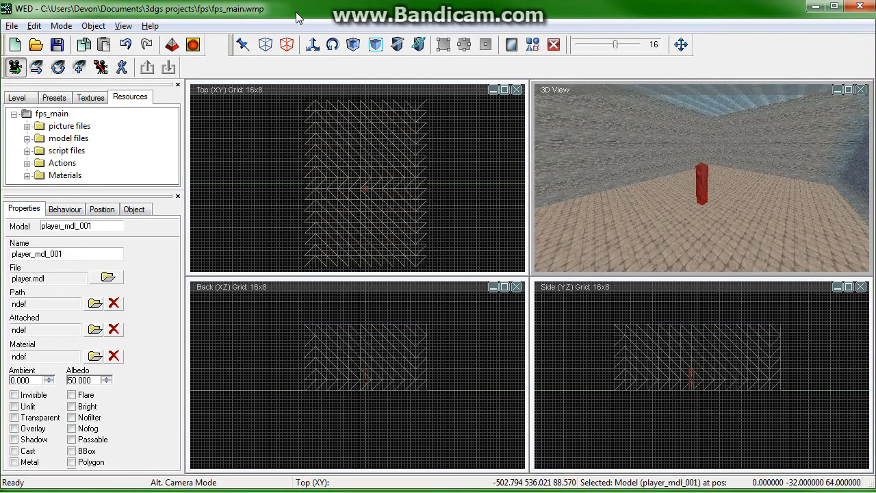
left_click(172, 44)
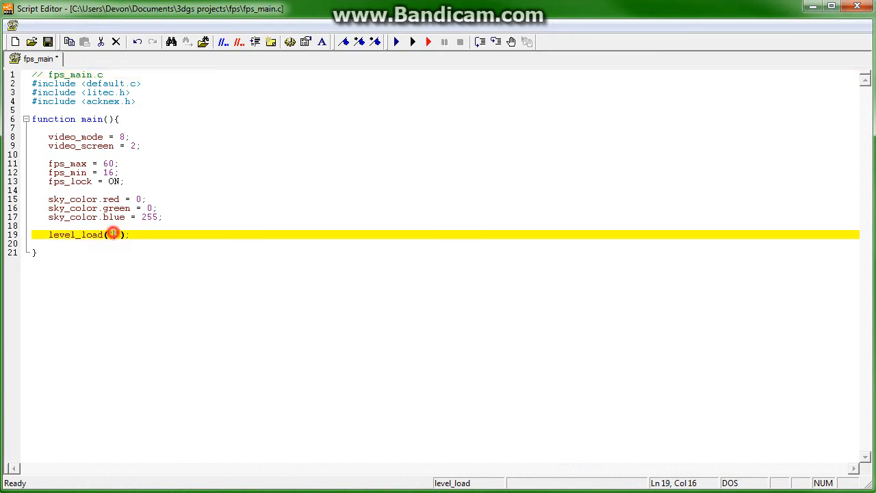
Make level_load load "fps_main.wmb" and launch the level in the engine
type("\"")
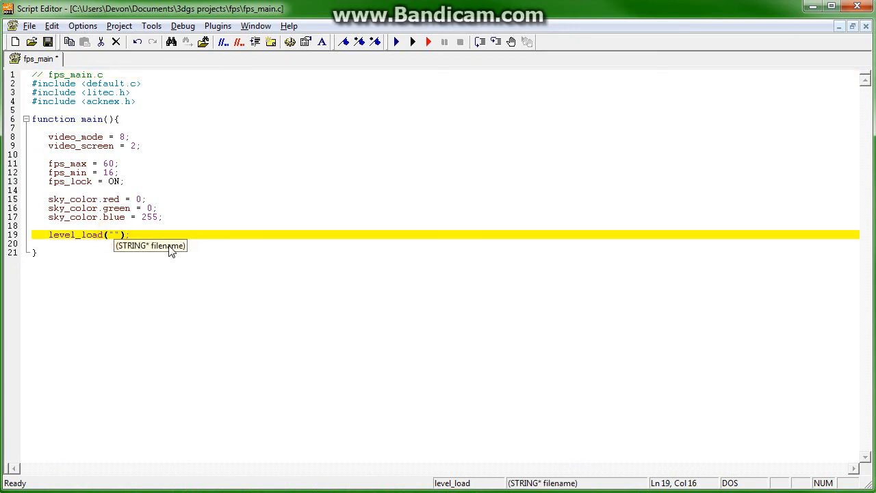
type("fps_main")
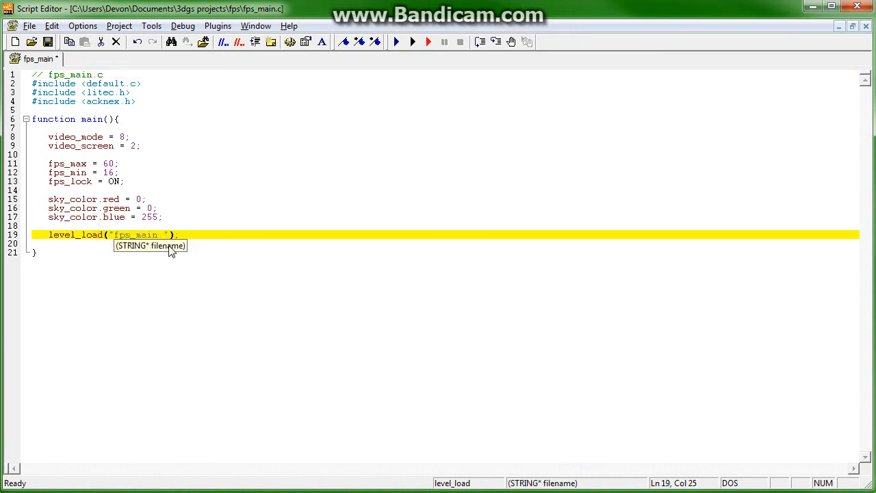
type(".wmb")
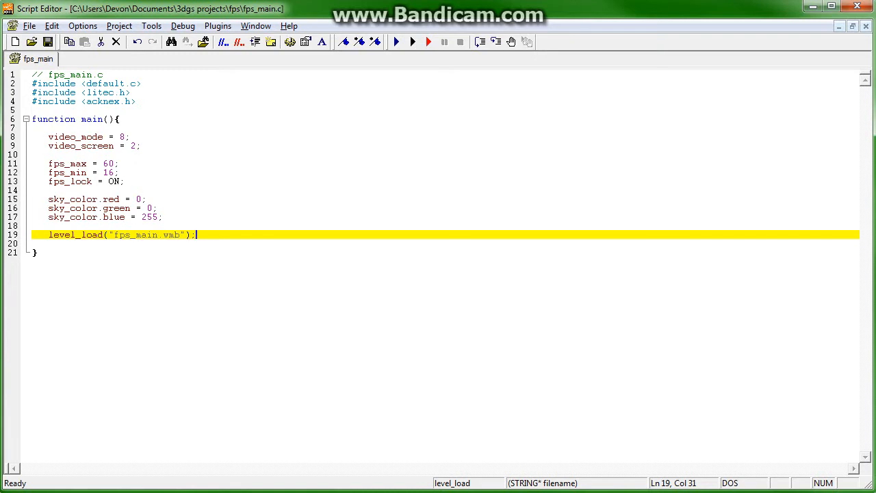
left_click(396, 41)
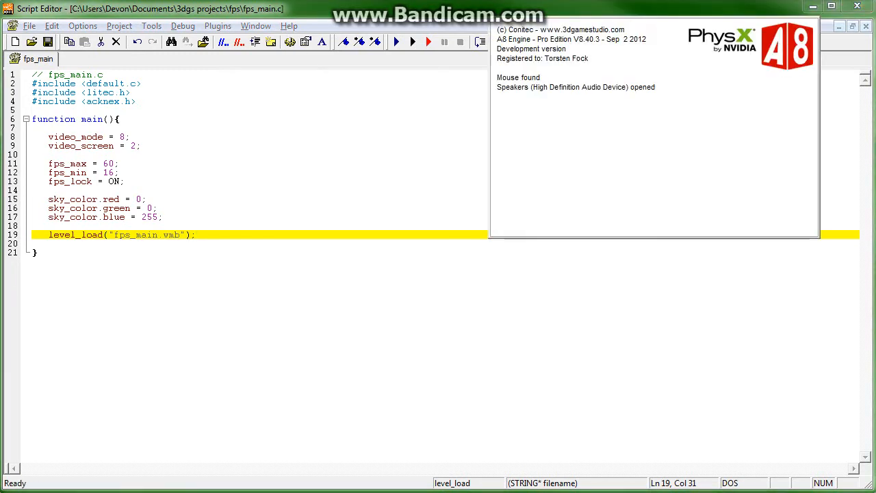
left_click(397, 41)
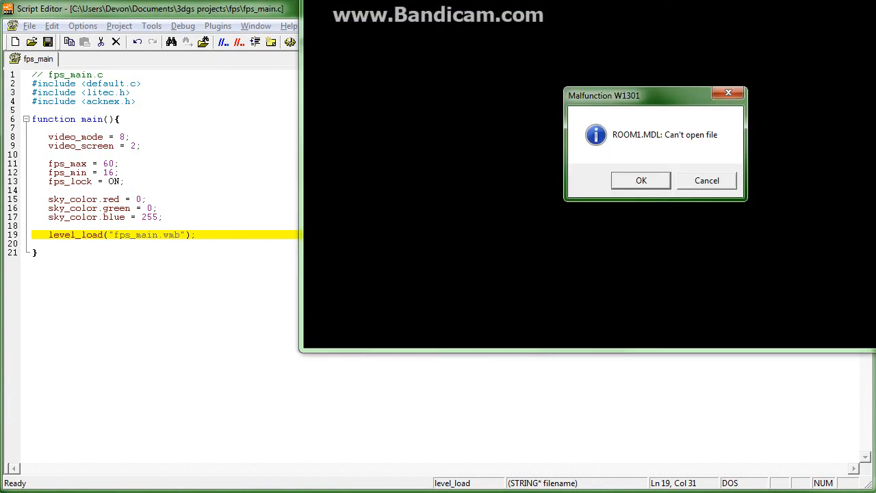
Dismiss the ROOM1.MDL and PLAYER.MDL can't-open-file errors
left_click(641, 180)
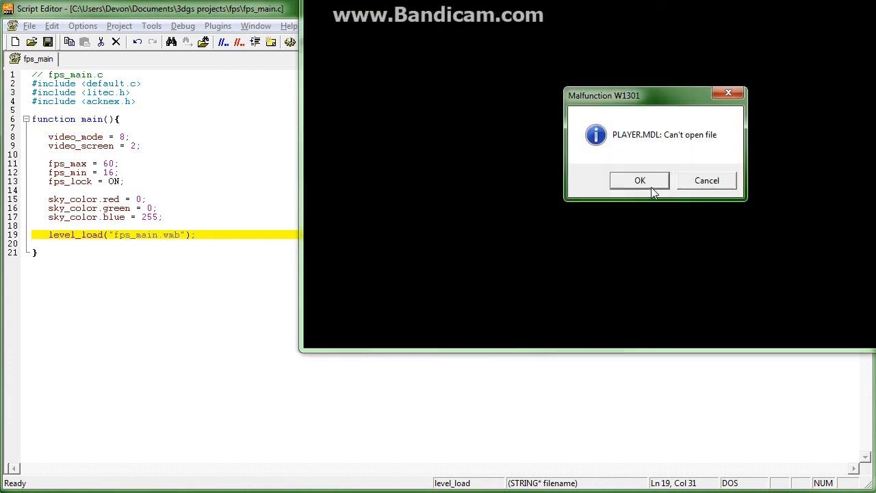
left_click(640, 181)
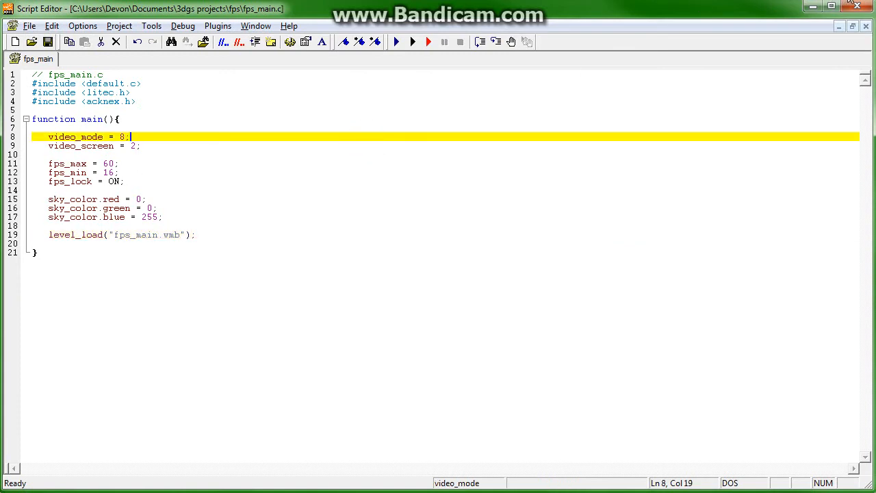
Begin a DEFINE PRAGMA_PATH line on new lines below the header comment
left_click(102, 74)
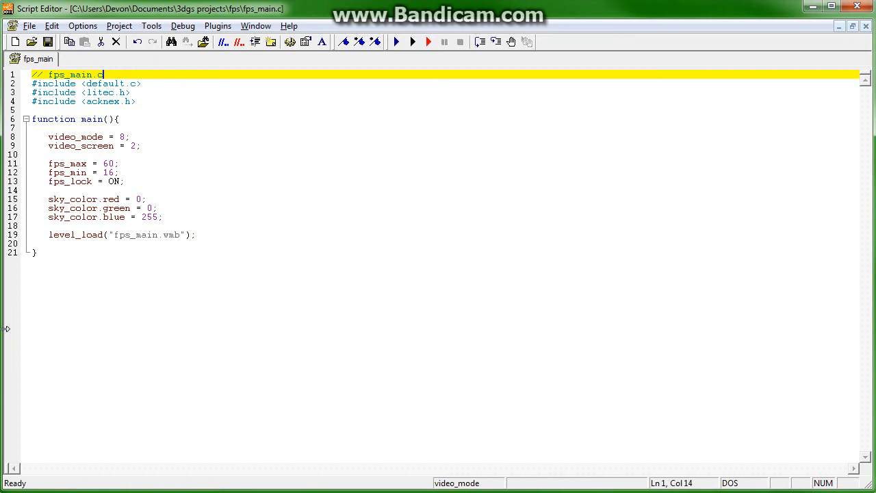
key("Enter")
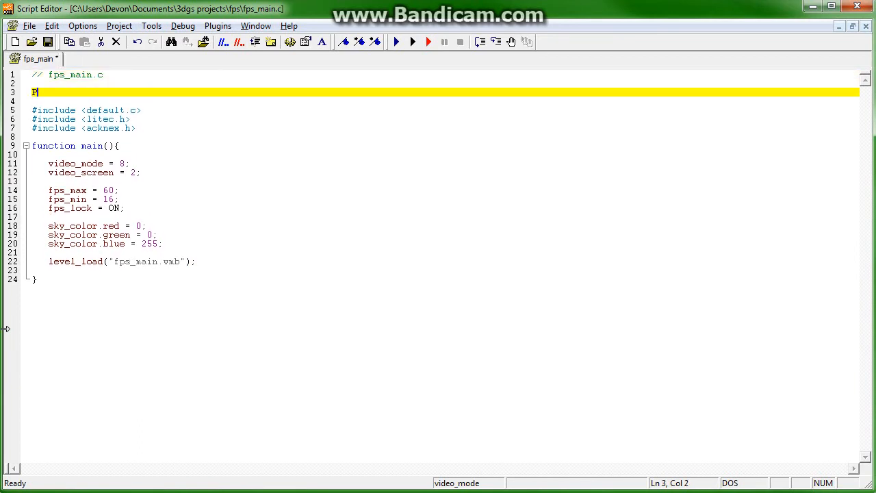
type("RAGMA")
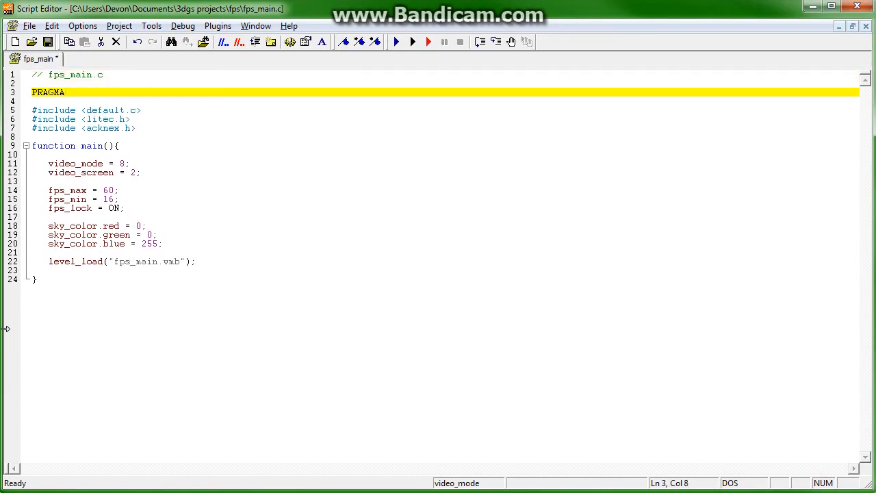
type("DEFINE")
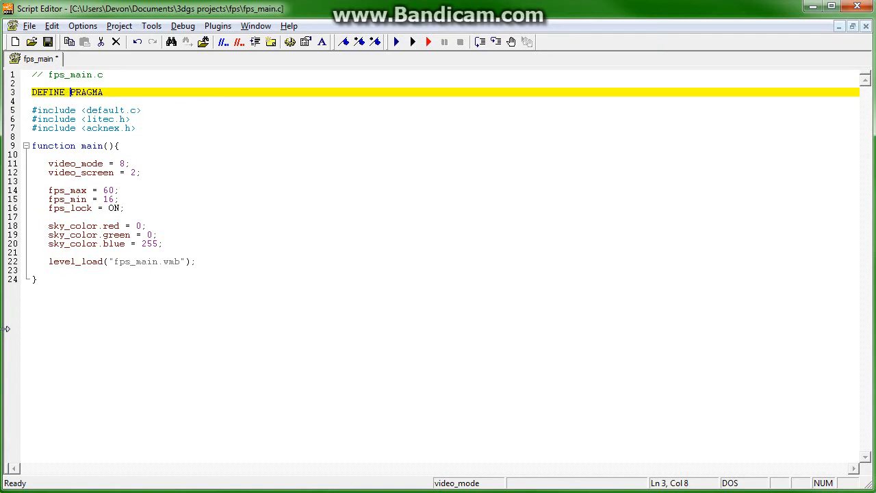
key("Delete")
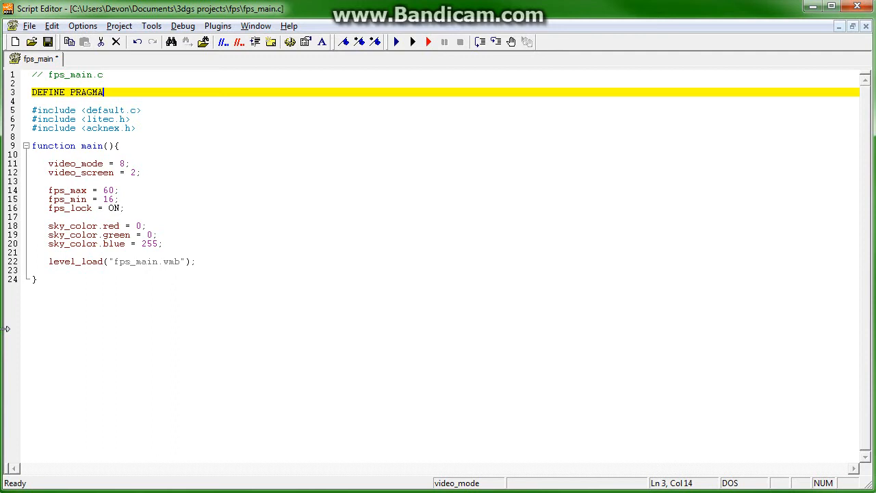
type("_PATH")
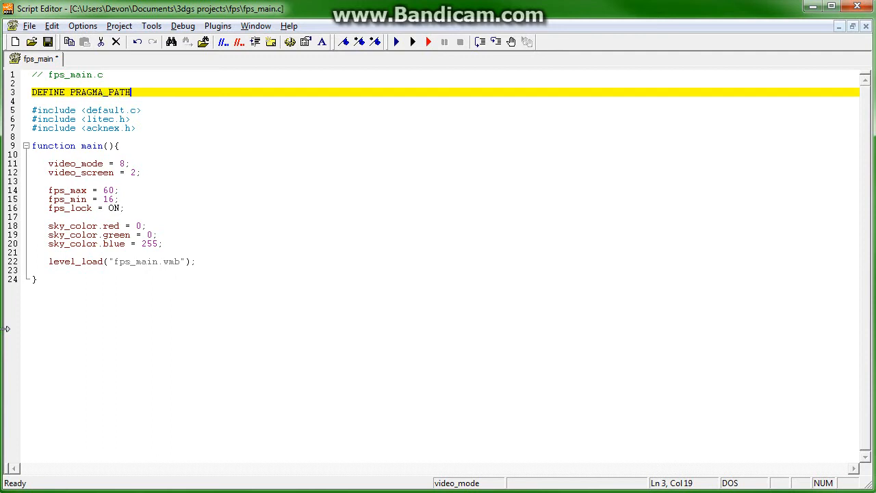
type("\"")
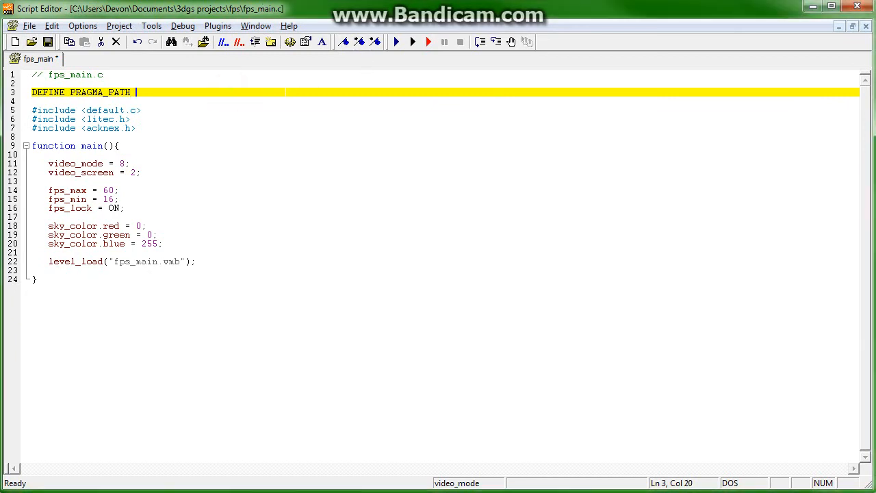
Complete the line as DEFINE PRAGMA_PATH "models"; for the models folder
type("\"\"")
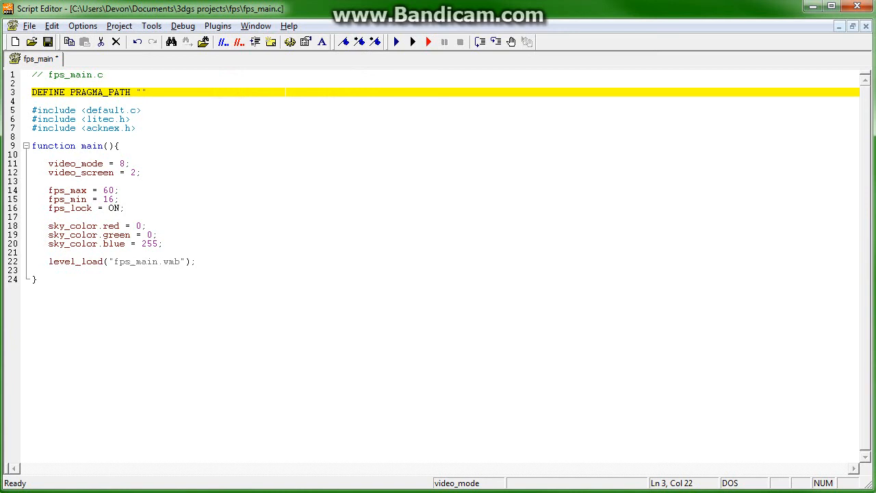
type(";")
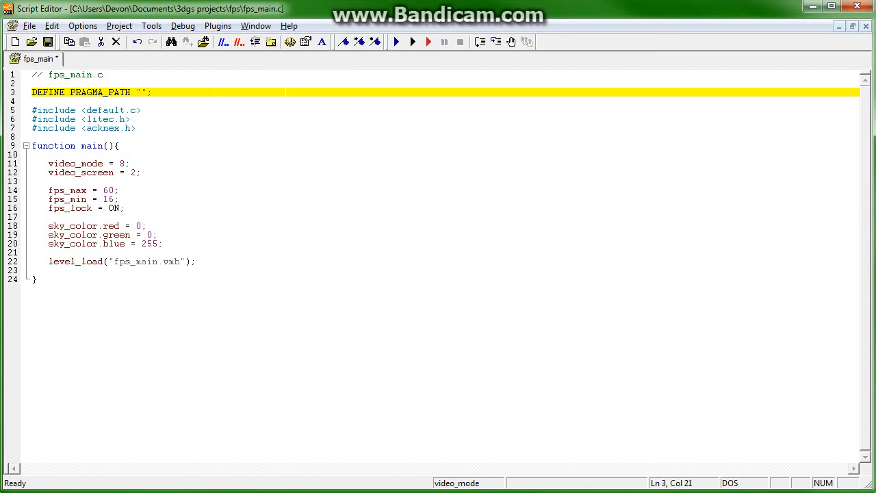
left_click(142, 92)
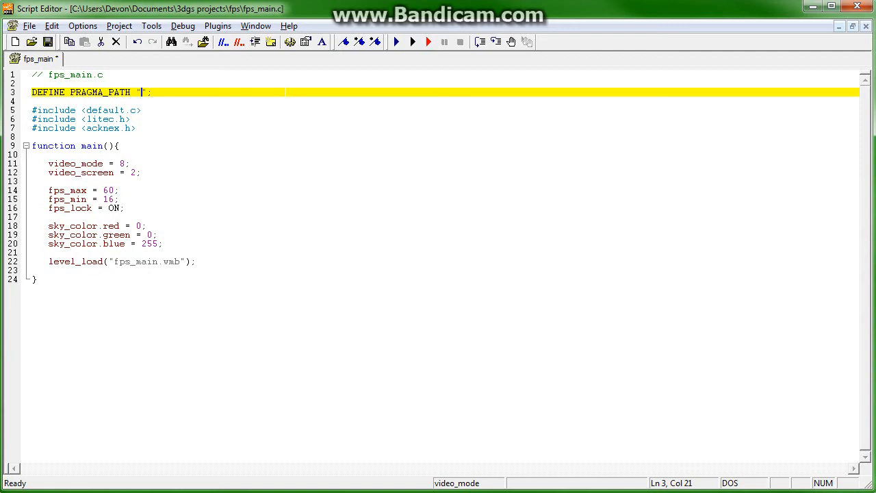
type("models")
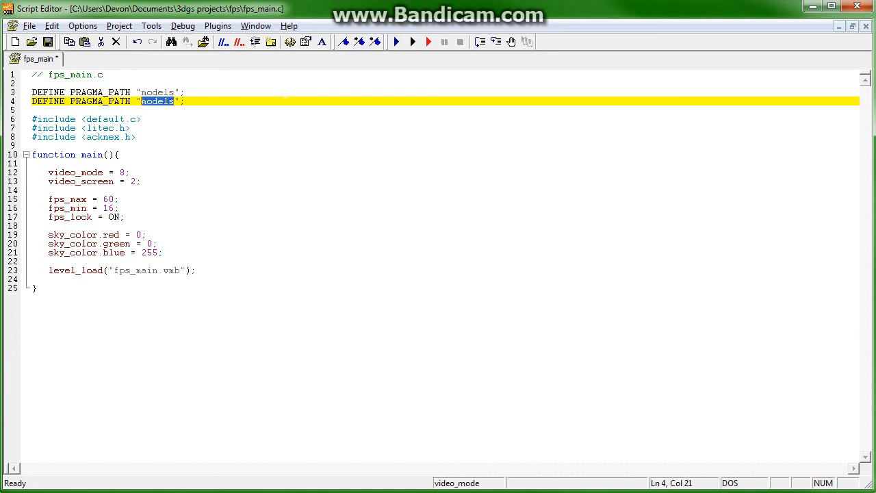
Retarget the second path to skins, correct the lines to #define, and run the level showing a blue sky
type("Sk")
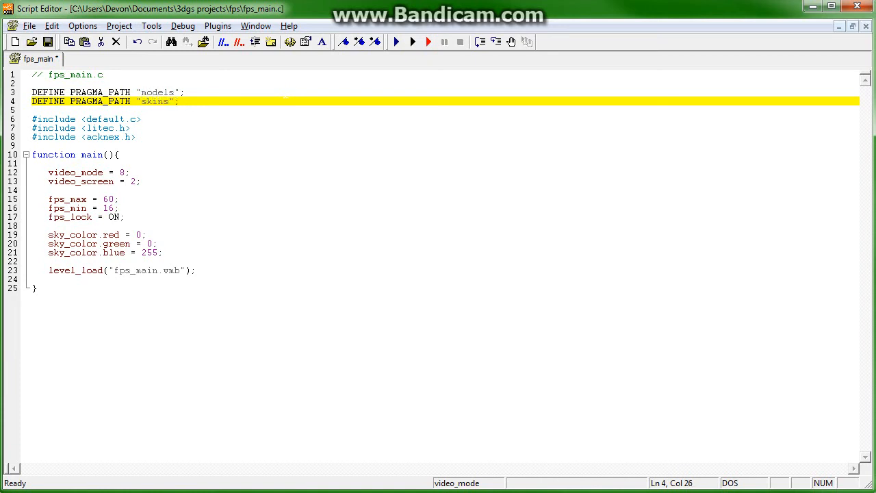
key("Home")
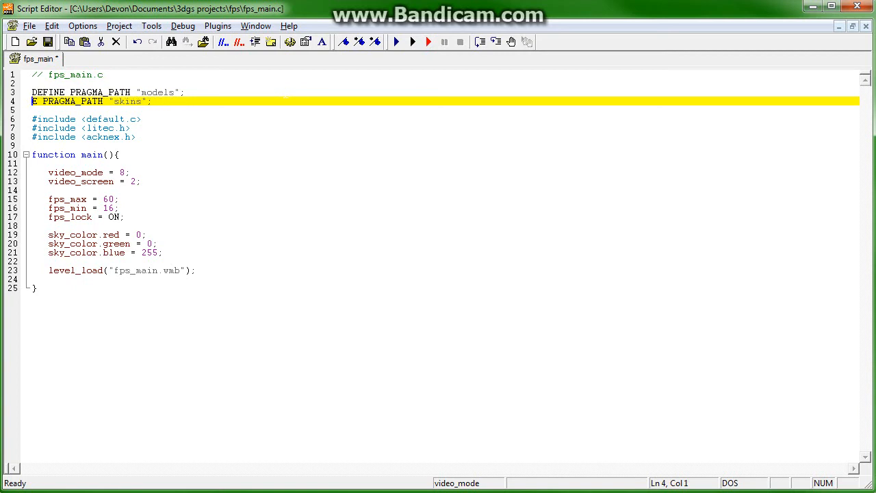
type("#define")
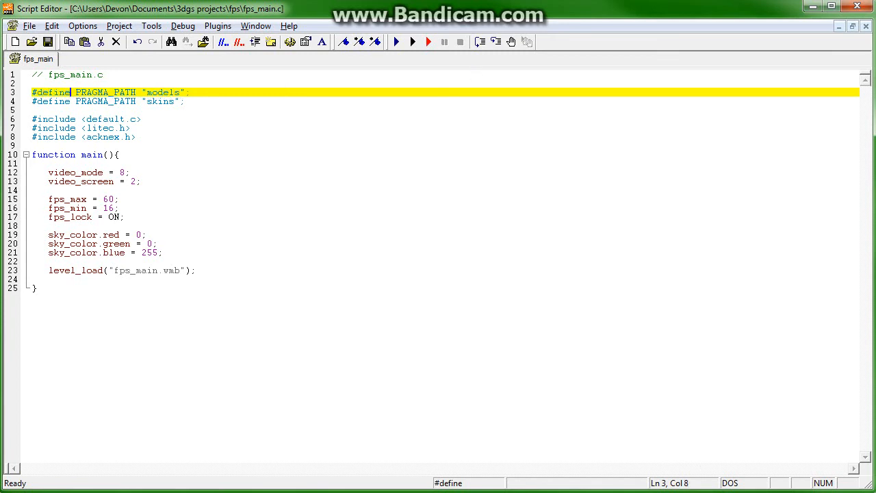
left_click(396, 41)
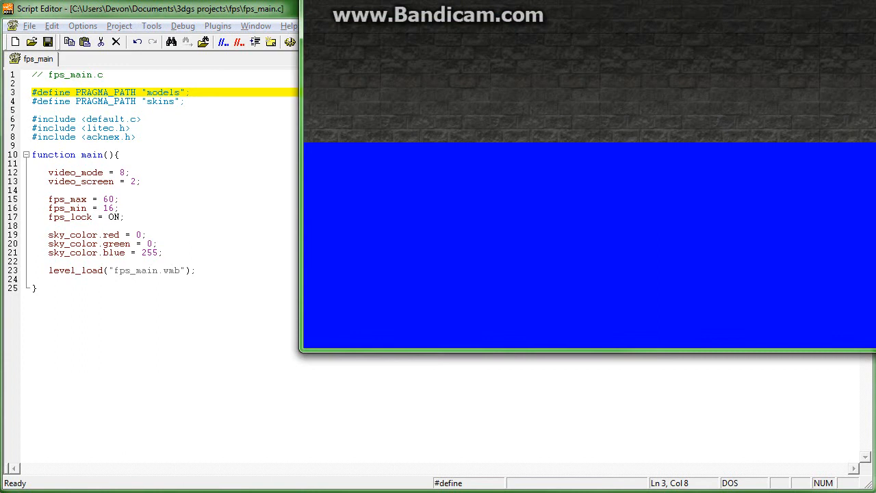
mouse_move(642, 148)
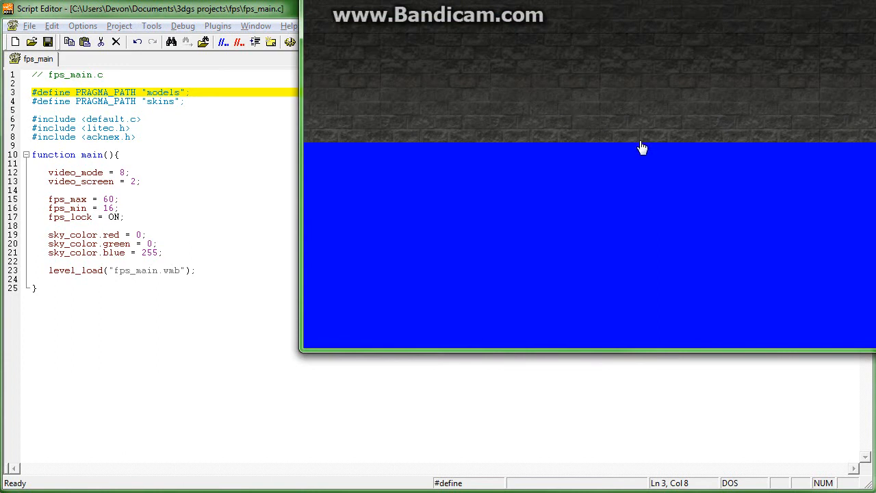